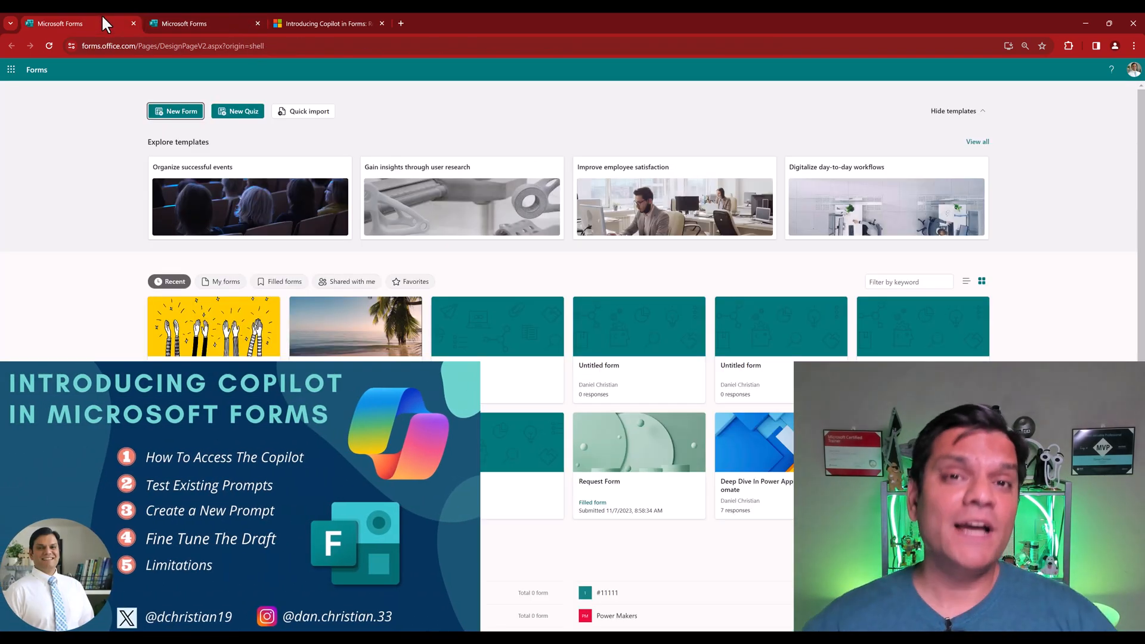
Copy the ten 5th-grade math questions from Copilot chat into the new quiz's Draft with Copilot box
click(237, 111)
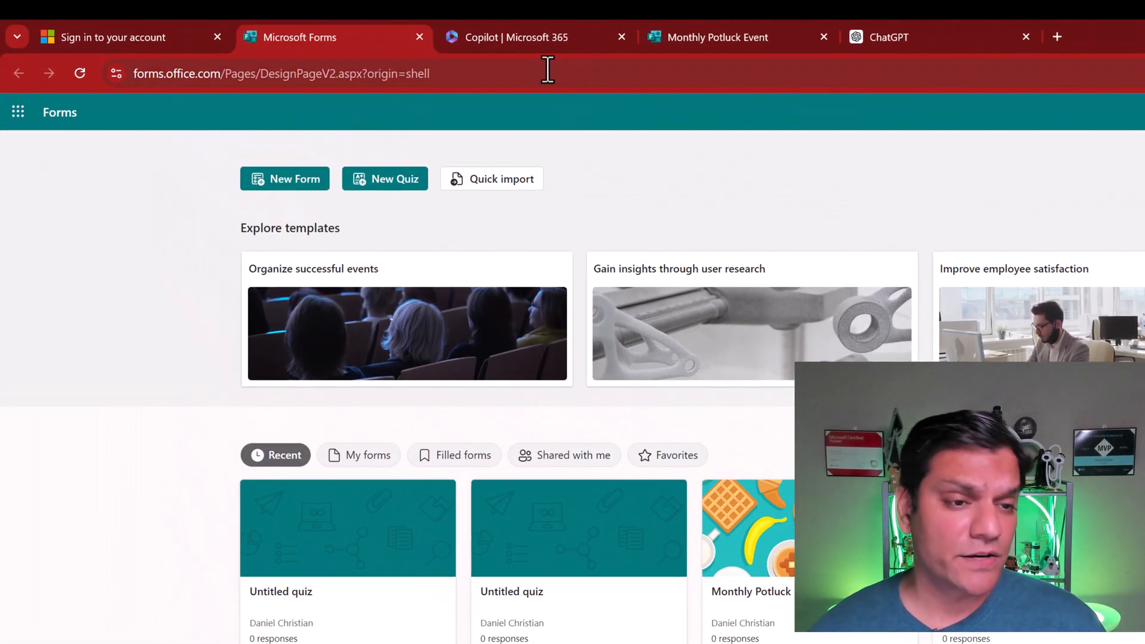
click(384, 179)
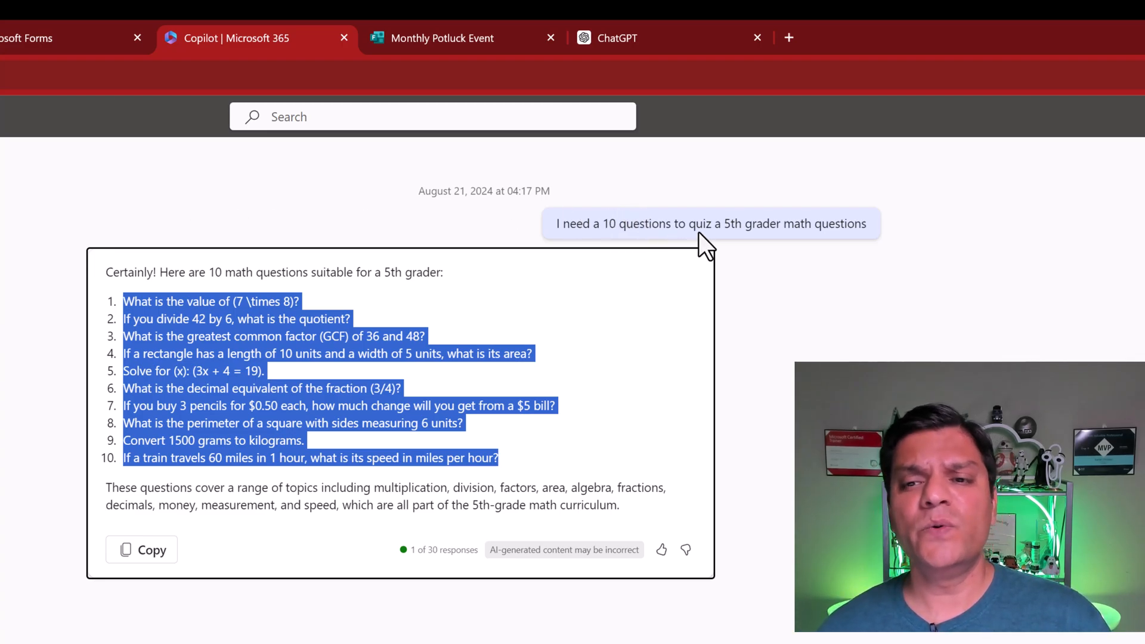
mouse_move(746, 259)
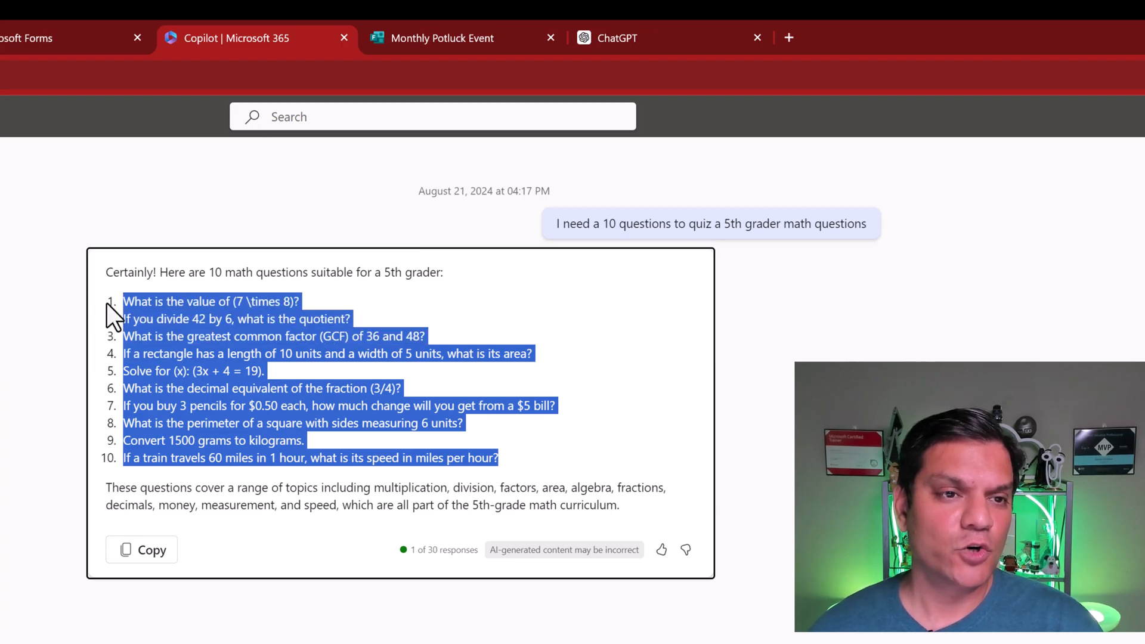
click(30, 38)
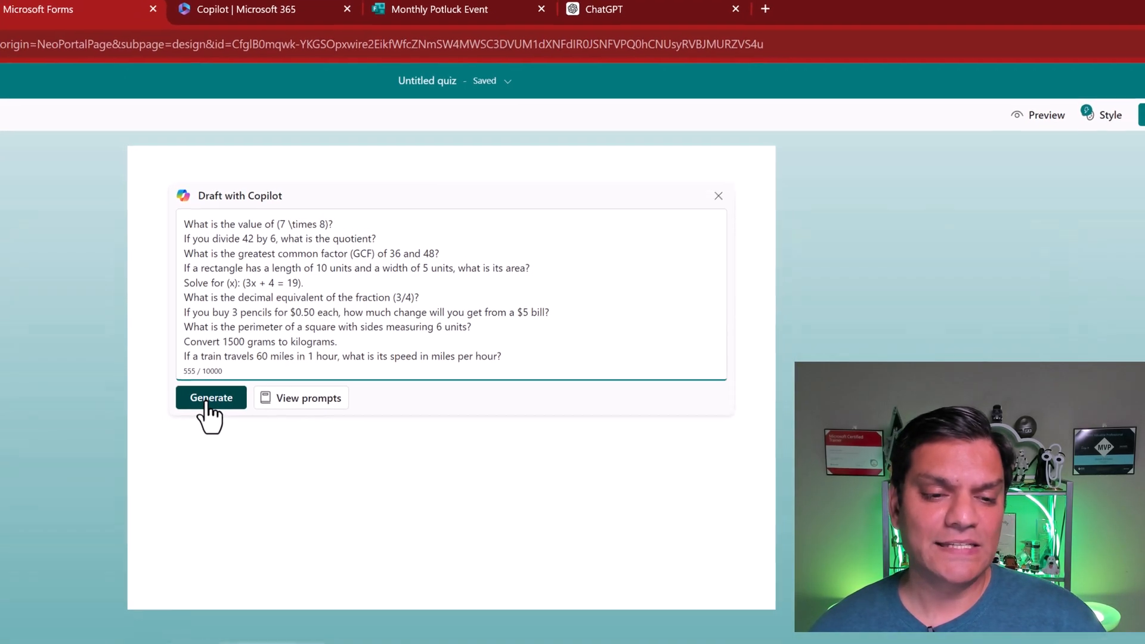
Generate the Basic Math Quiz draft with answer options and marked correct answers, then scroll through it
click(211, 398)
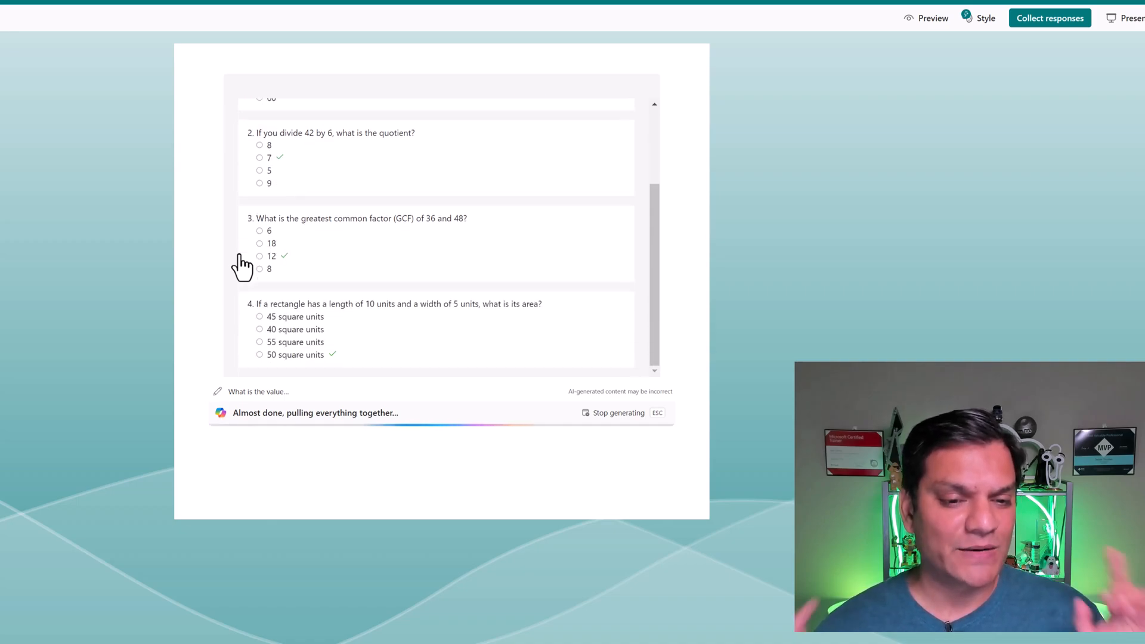
scroll(down, 3)
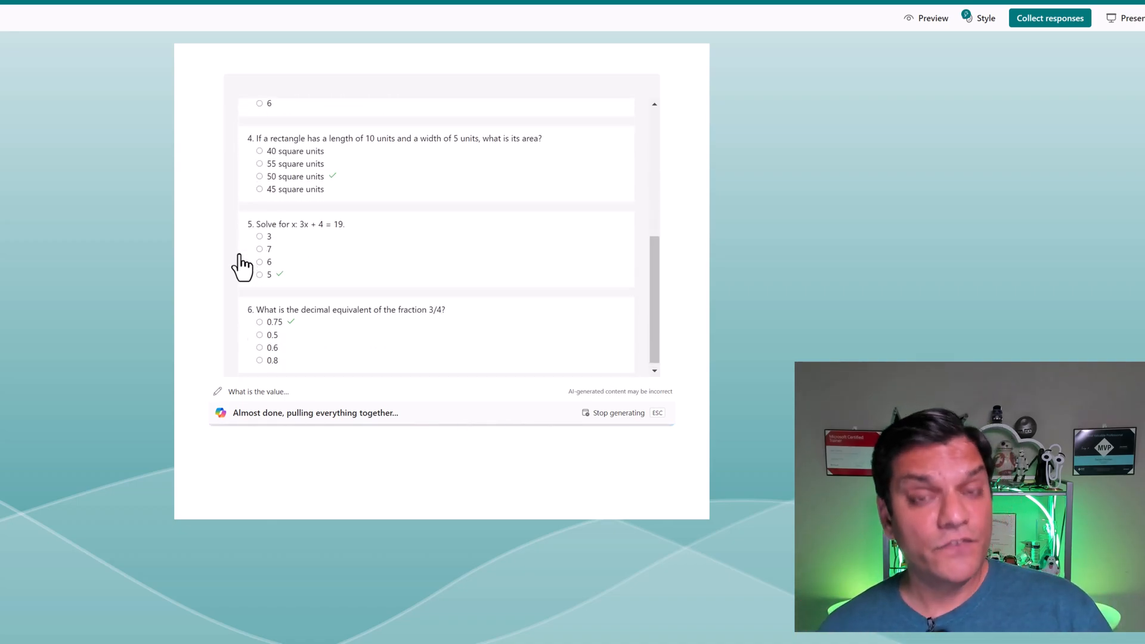
scroll(down, 3)
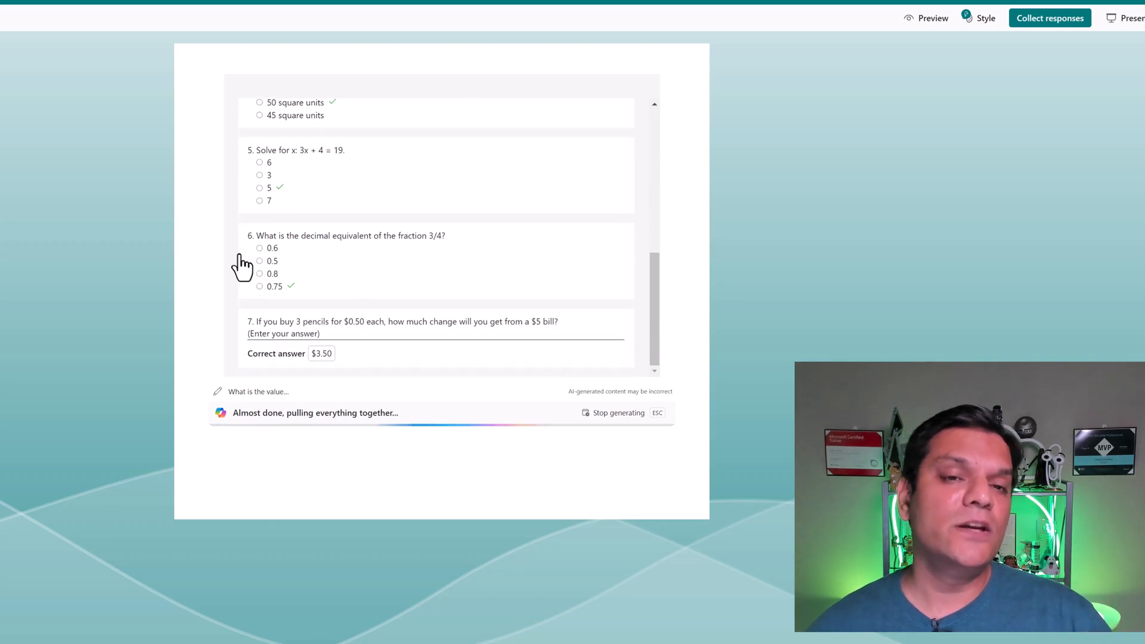
scroll(down, 3)
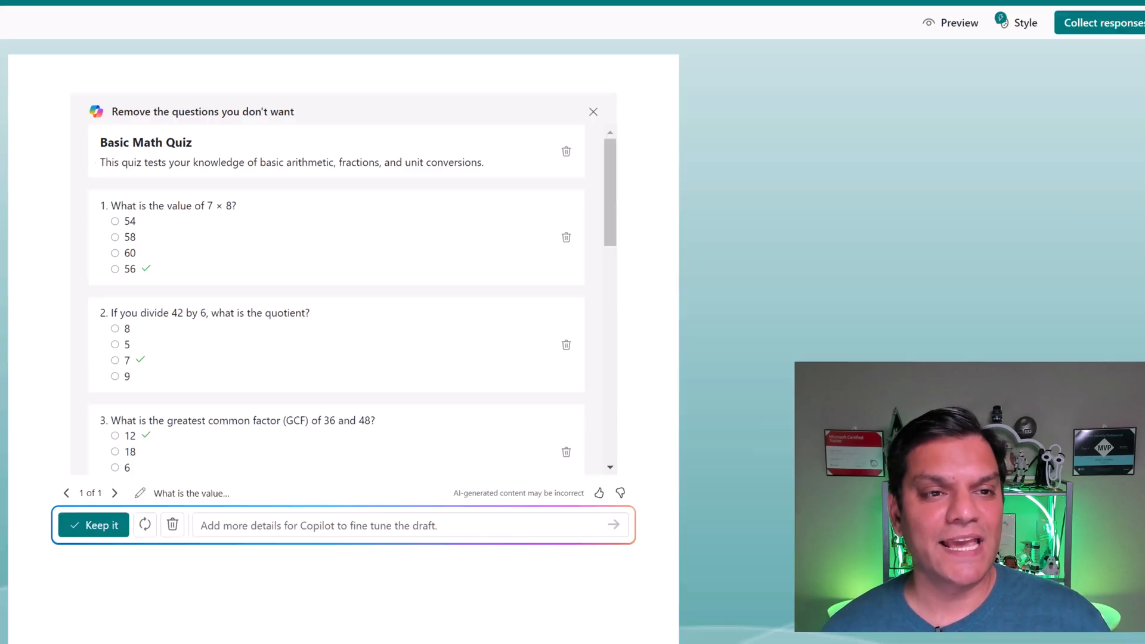
mouse_move(223, 230)
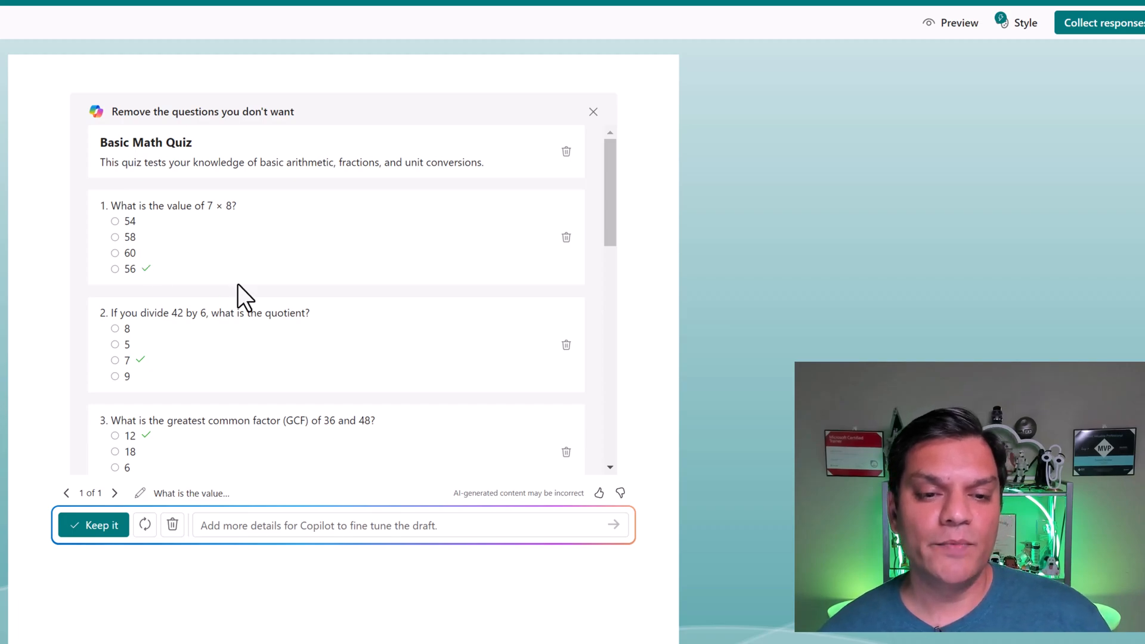
mouse_move(174, 256)
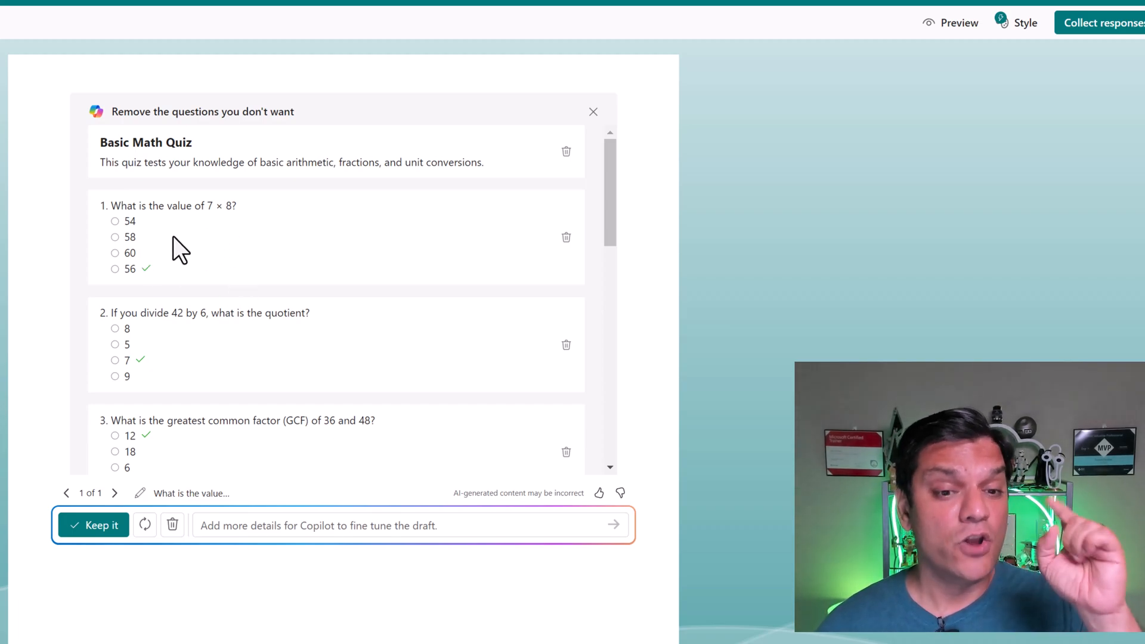
scroll(down, 3)
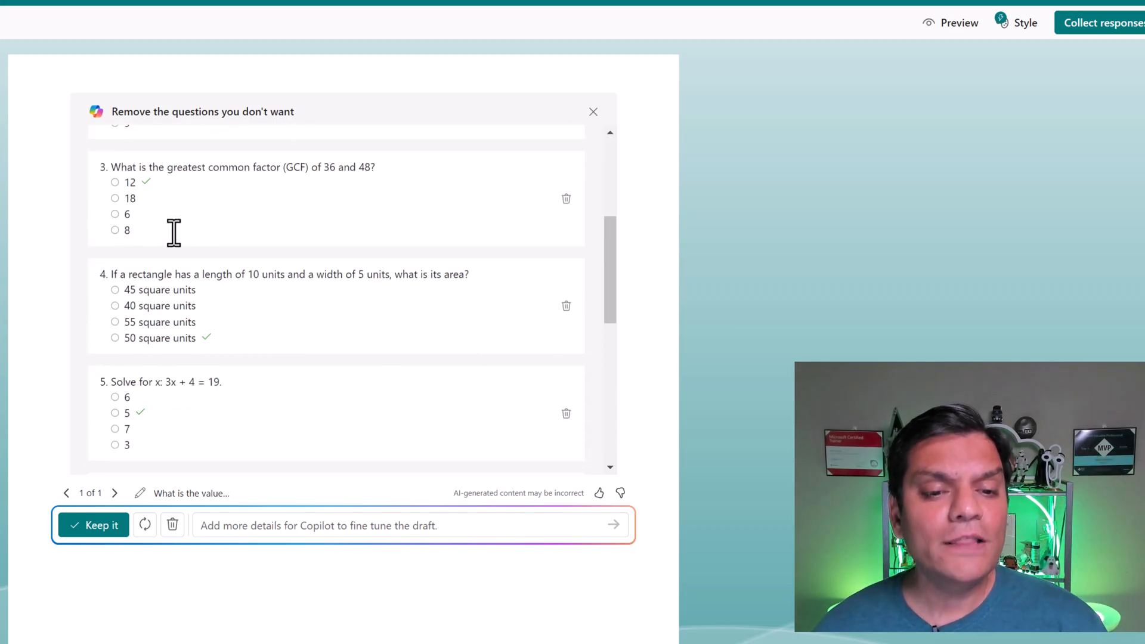
mouse_move(169, 297)
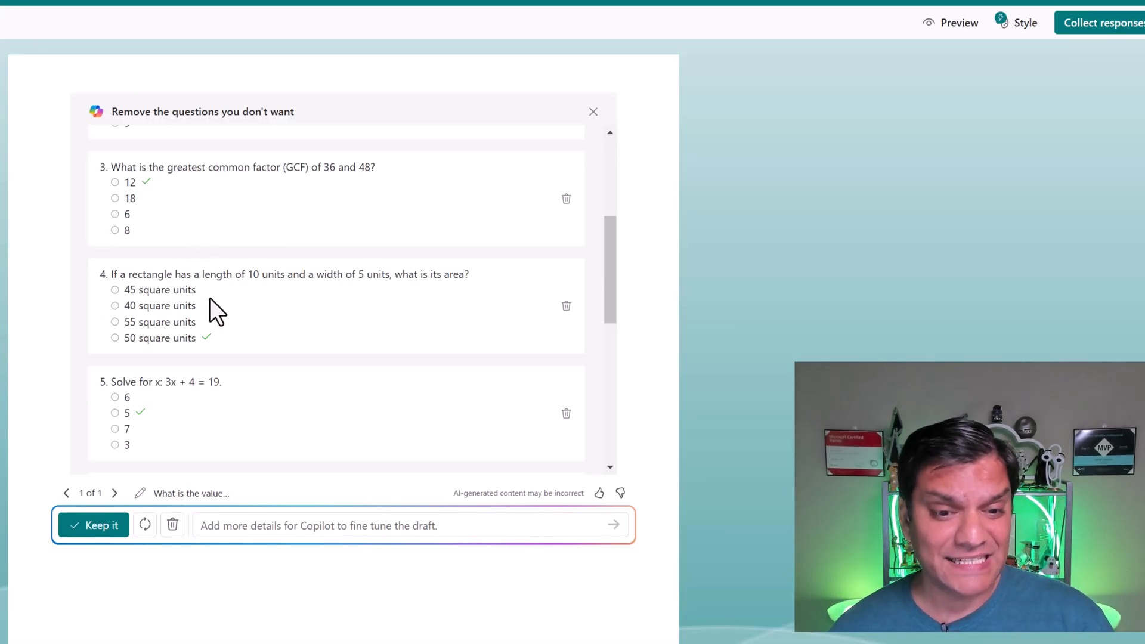
mouse_move(209, 365)
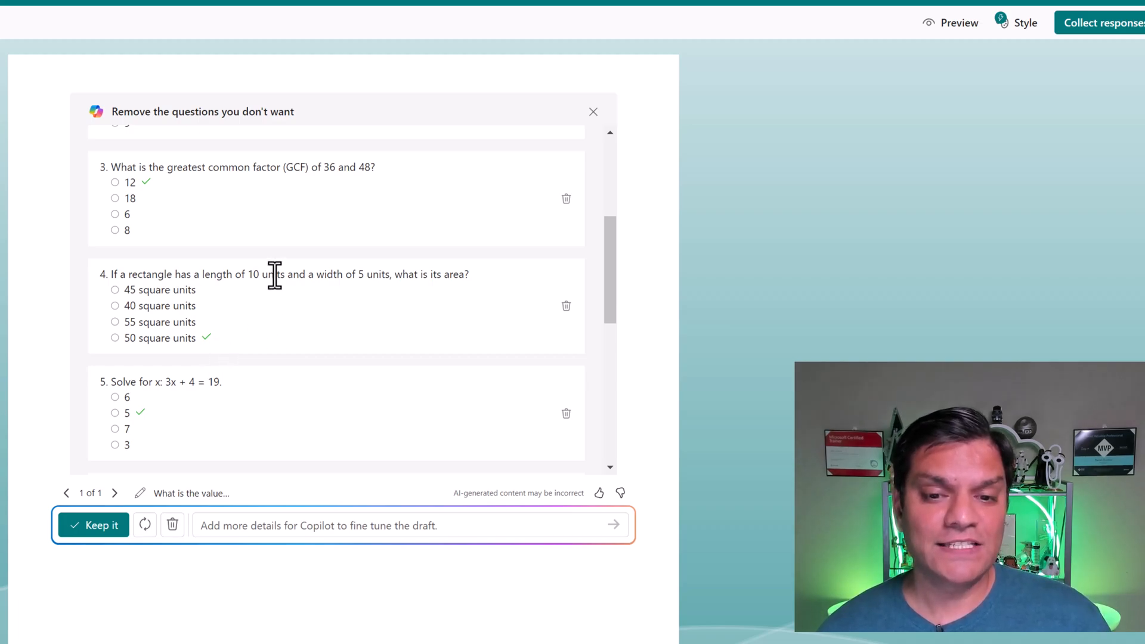
mouse_move(261, 277)
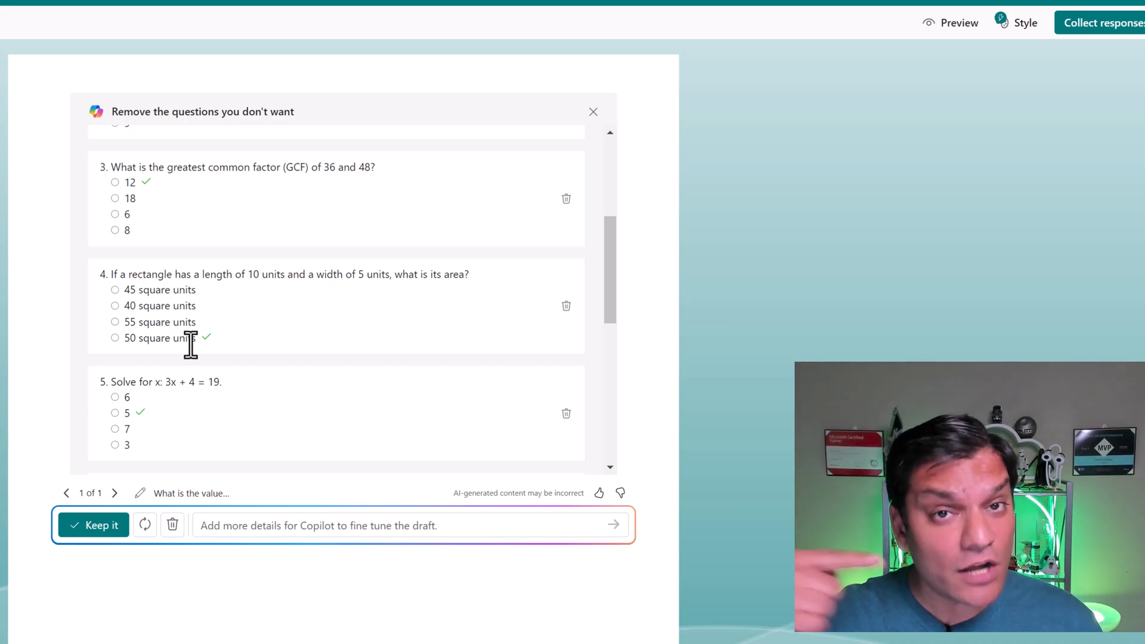
mouse_move(143, 355)
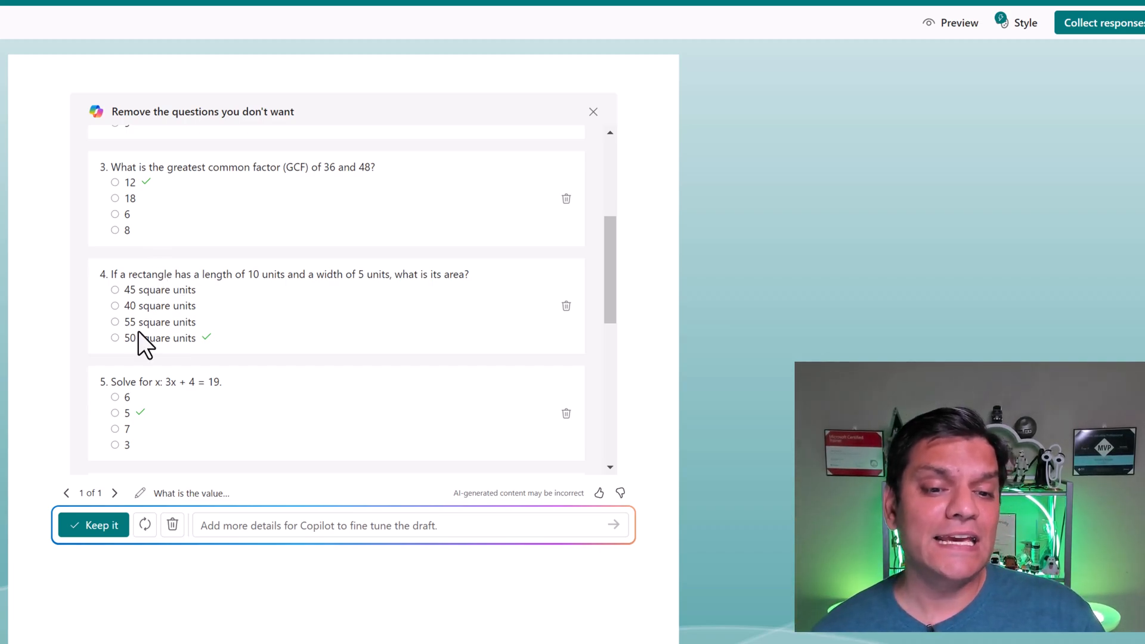
mouse_move(135, 335)
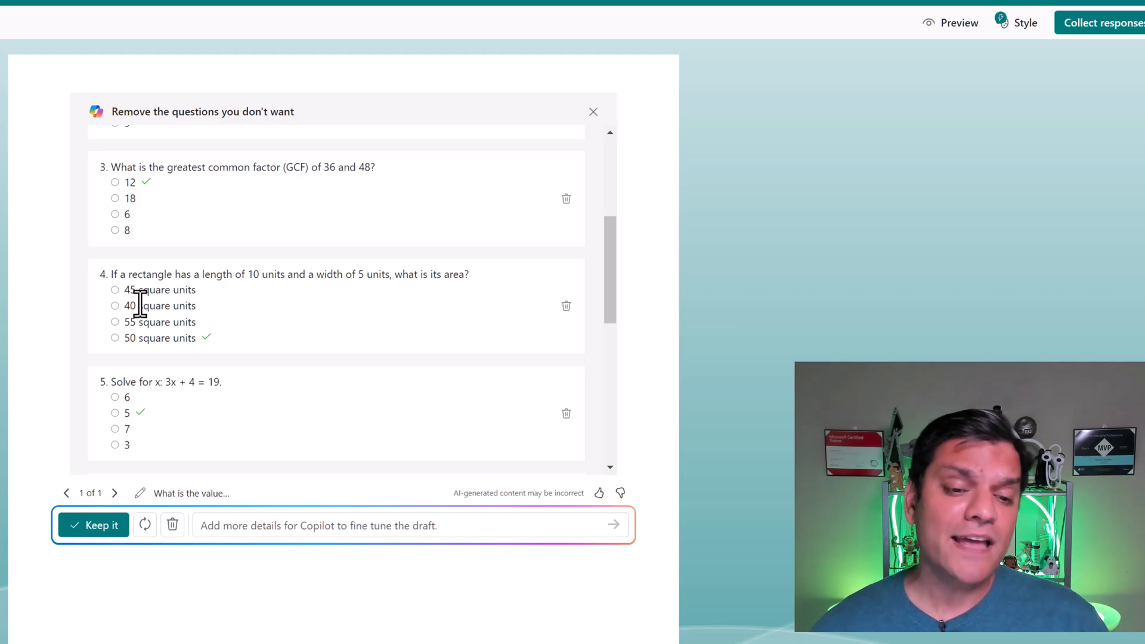
scroll(down, 3)
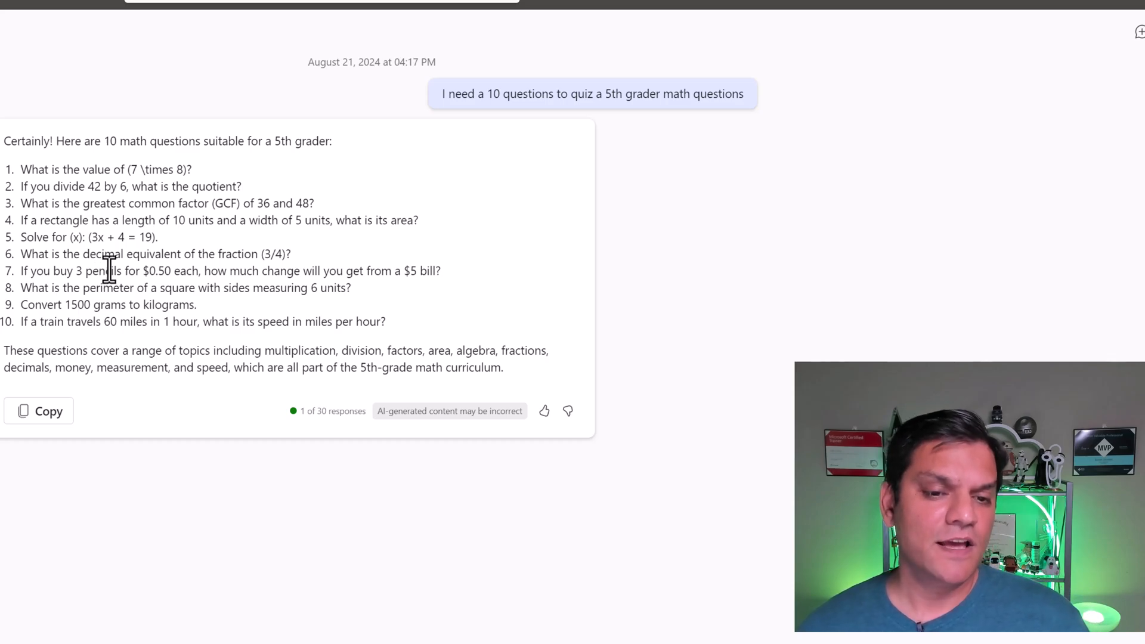
mouse_move(314, 303)
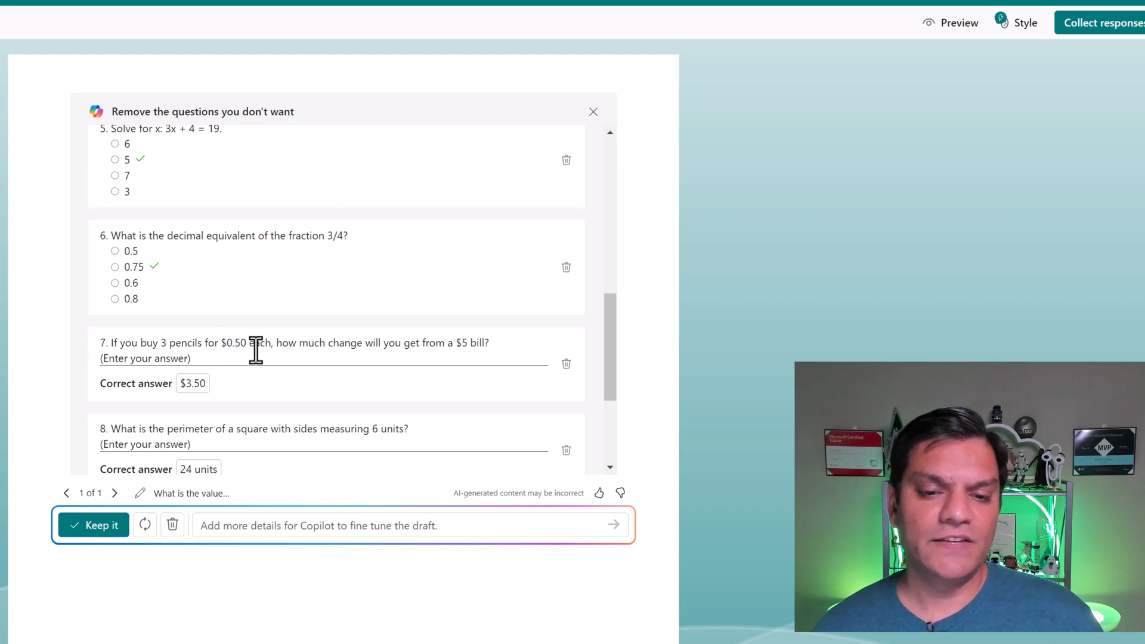
mouse_move(439, 378)
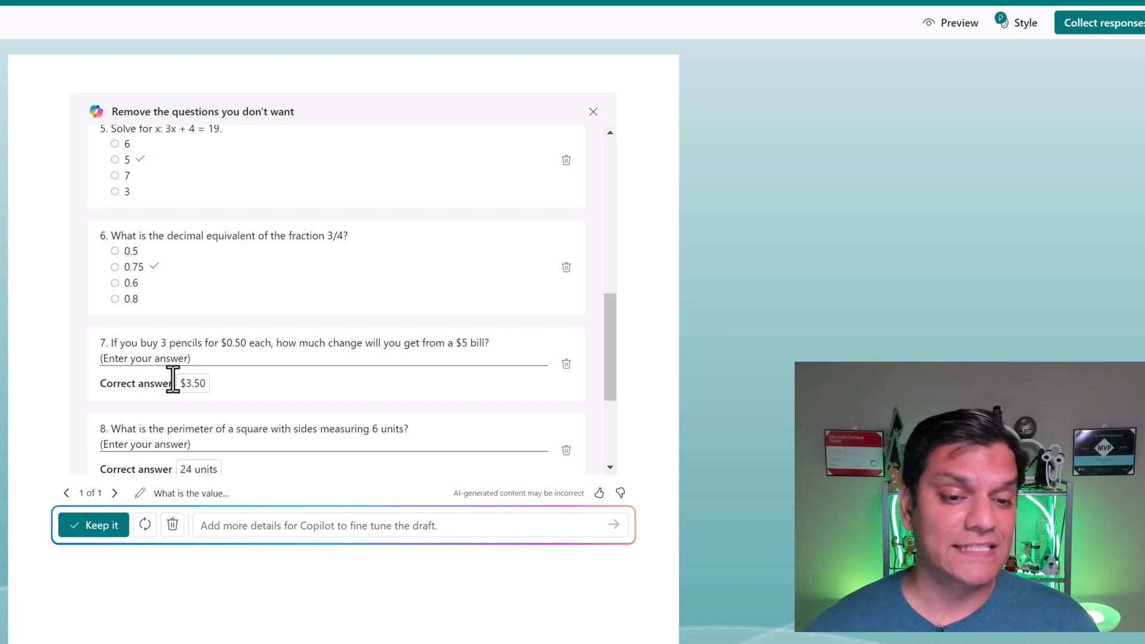
mouse_move(182, 377)
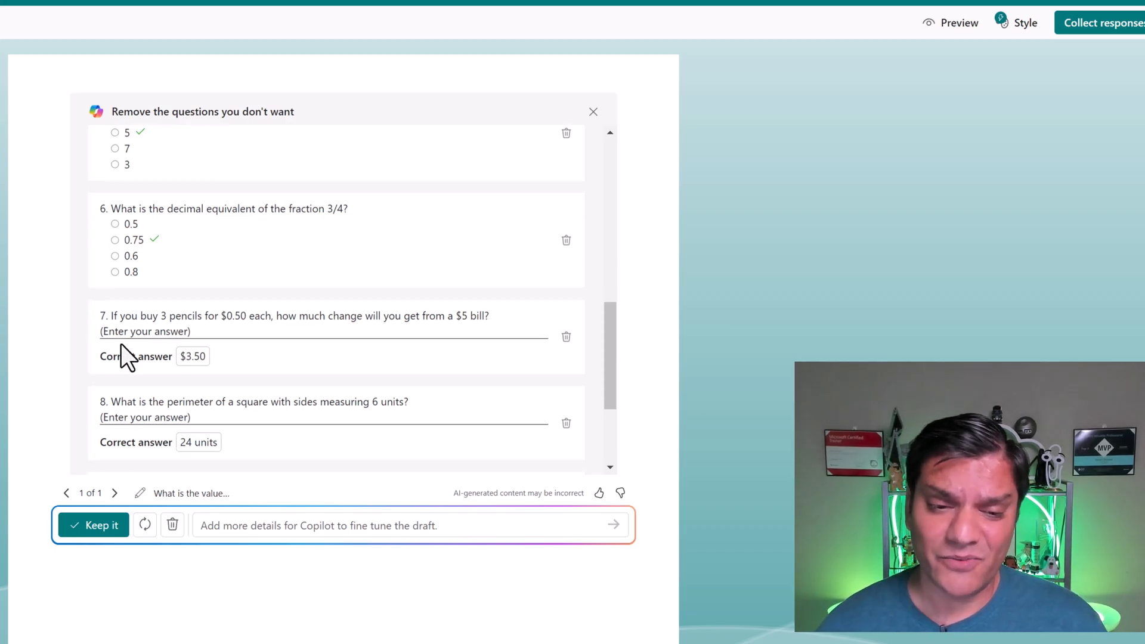
scroll(down, 3)
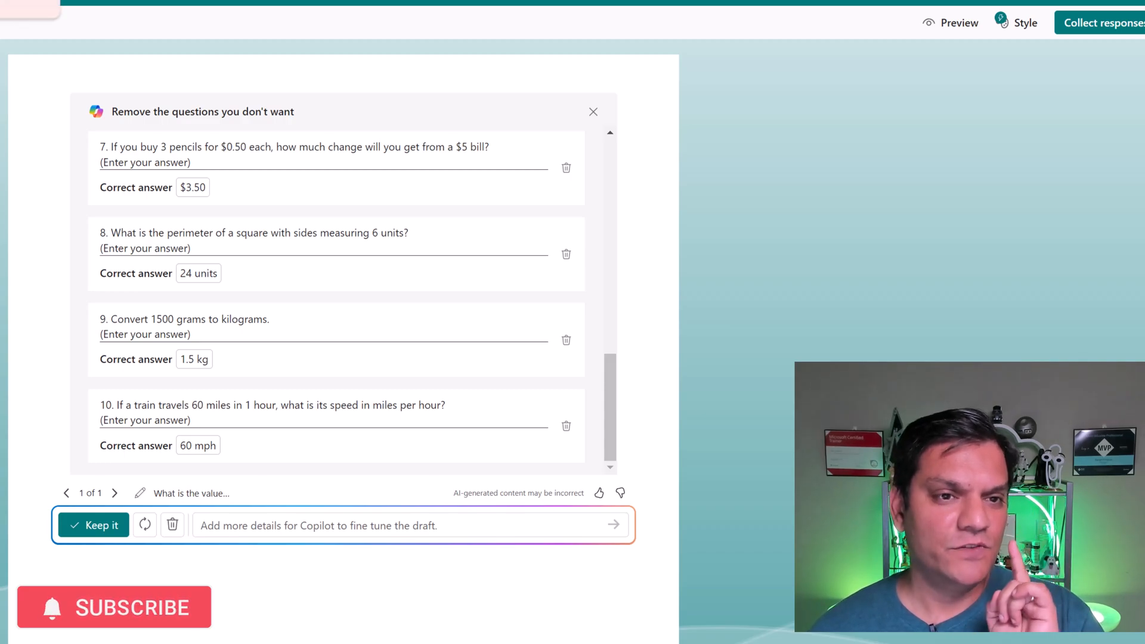
Copy ChatGPT's twenty 5th-grade math questions and return to the Microsoft Forms start page
click(549, 23)
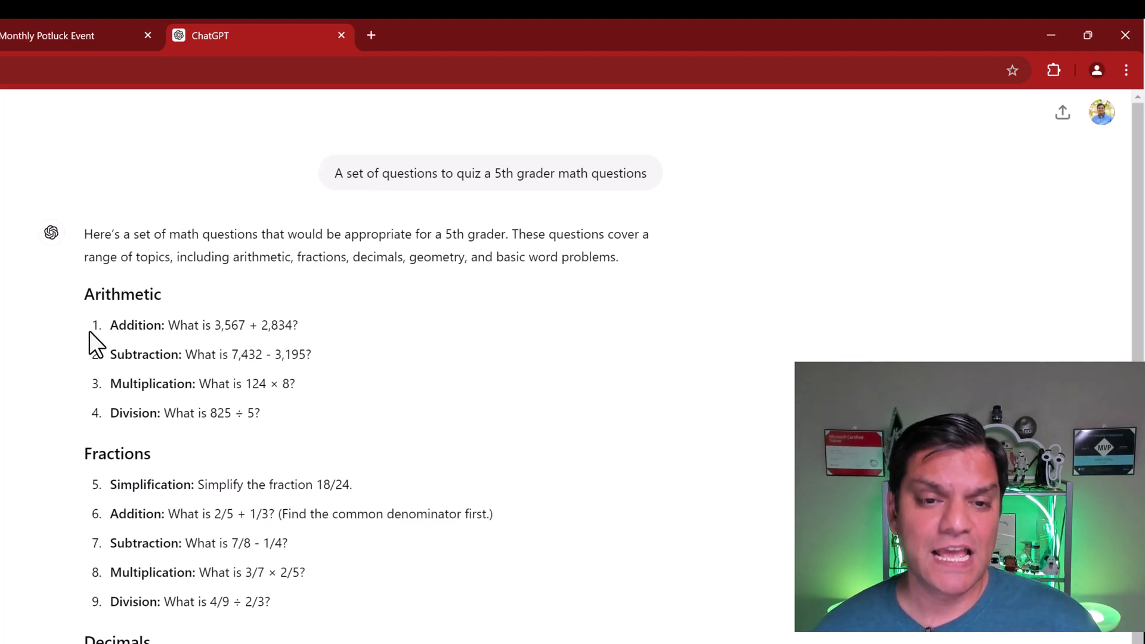
mouse_move(84, 297)
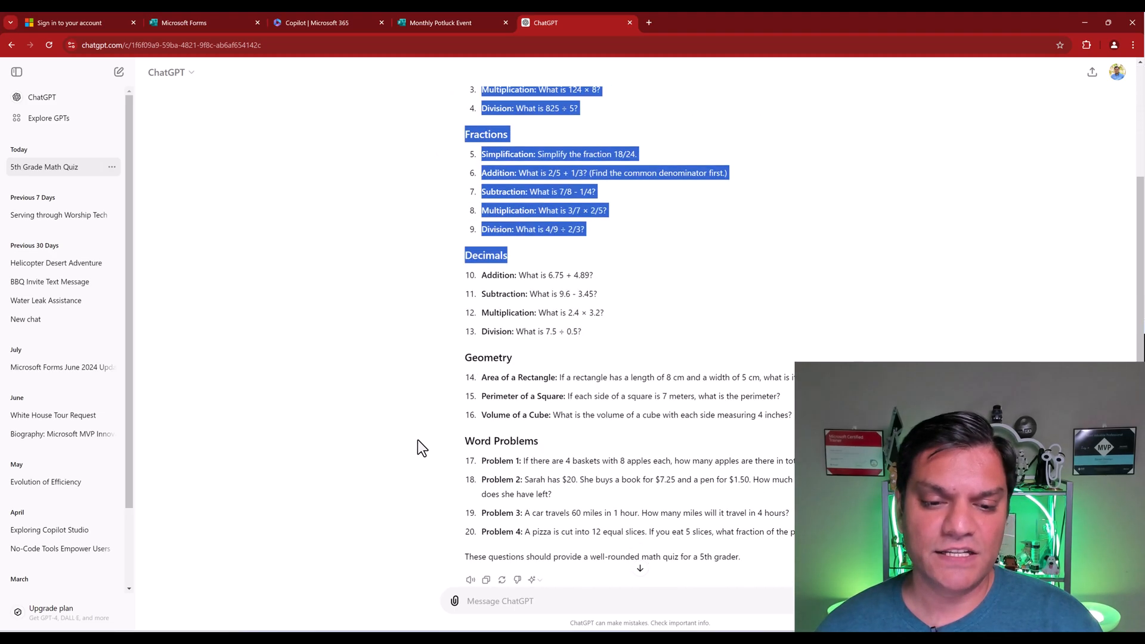
scroll(down, 3)
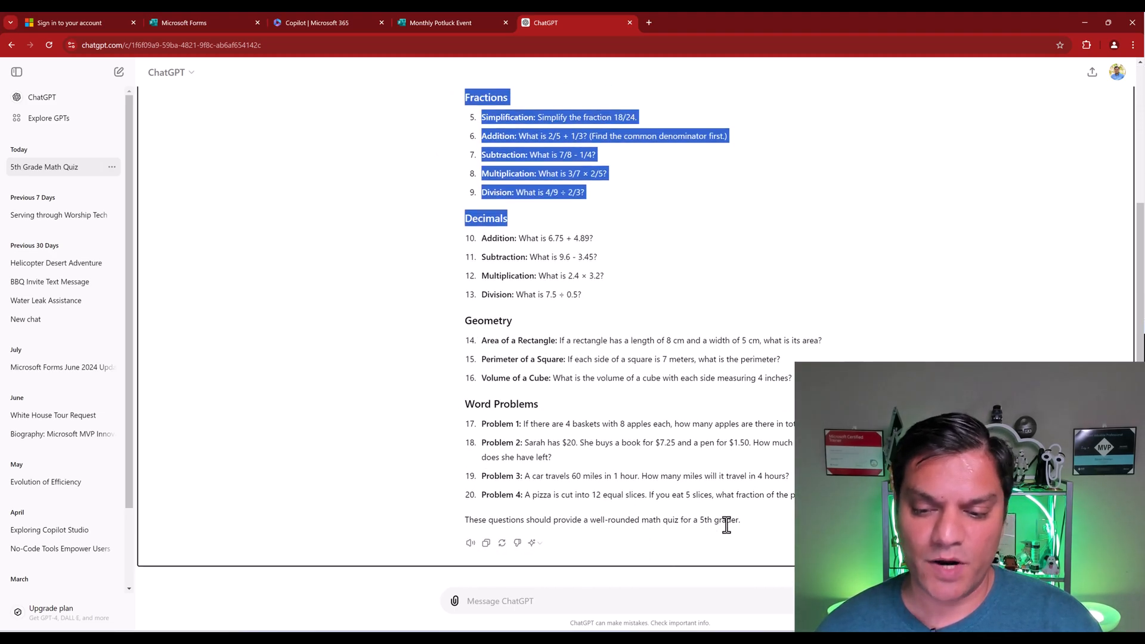
mouse_move(760, 531)
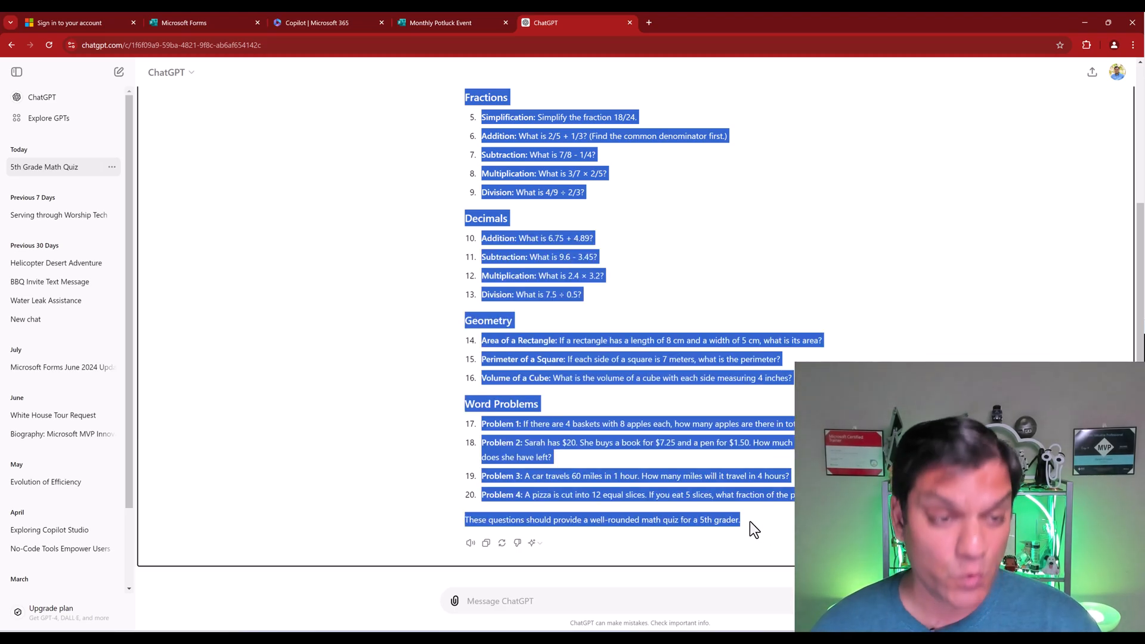
mouse_move(197, 20)
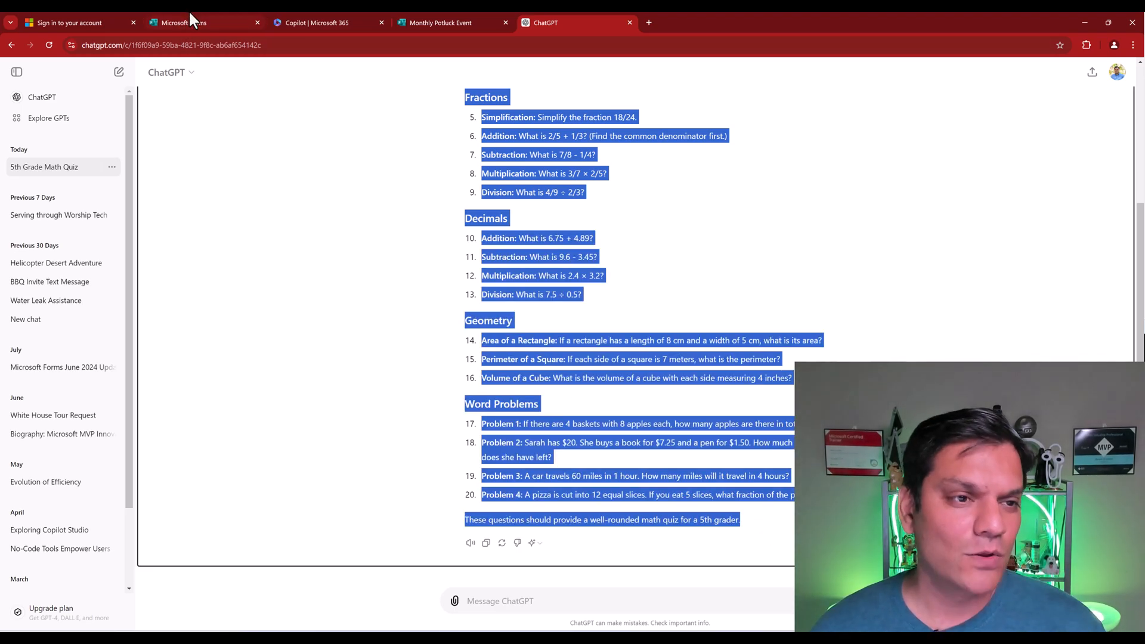
click(184, 22)
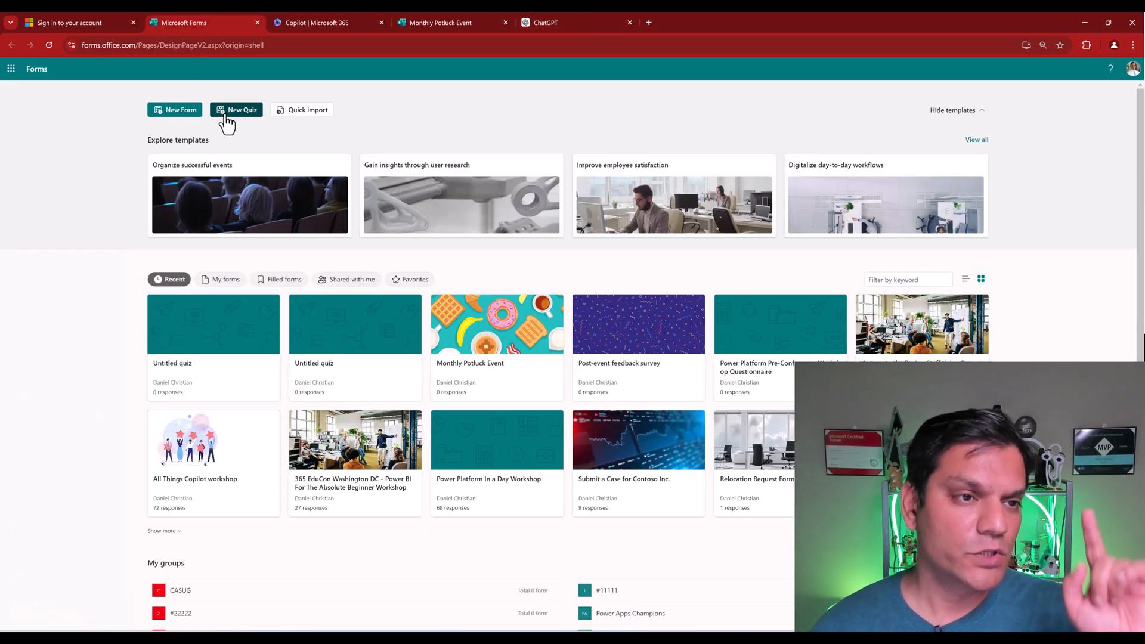
Create a new quiz and generate a Copilot draft from the pasted ChatGPT math questions
click(236, 109)
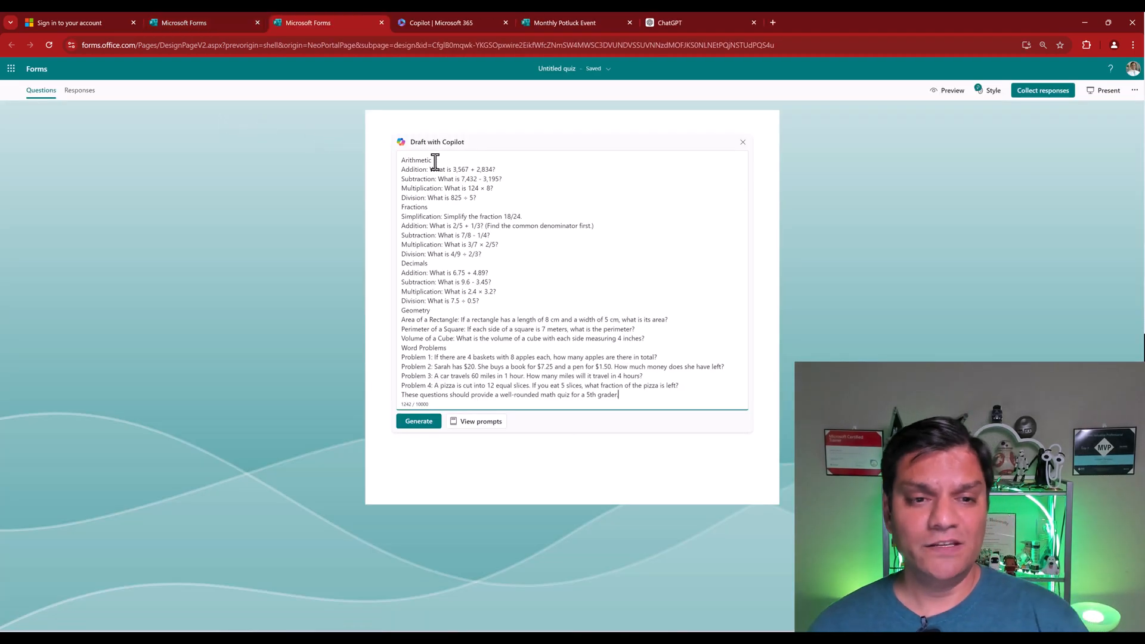
mouse_move(692, 53)
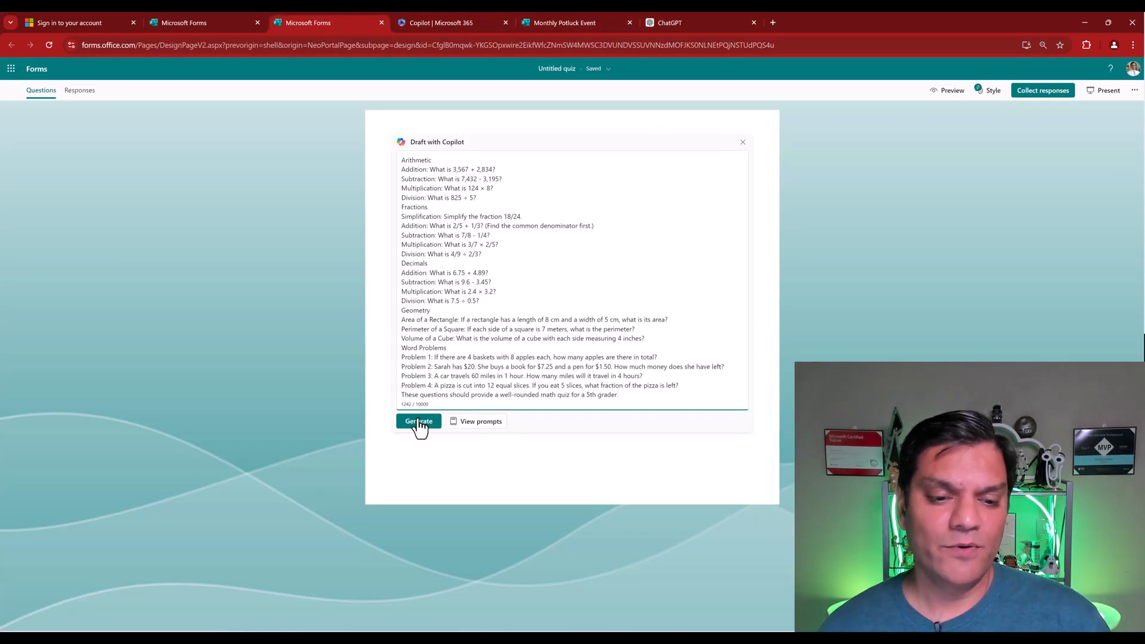
click(418, 421)
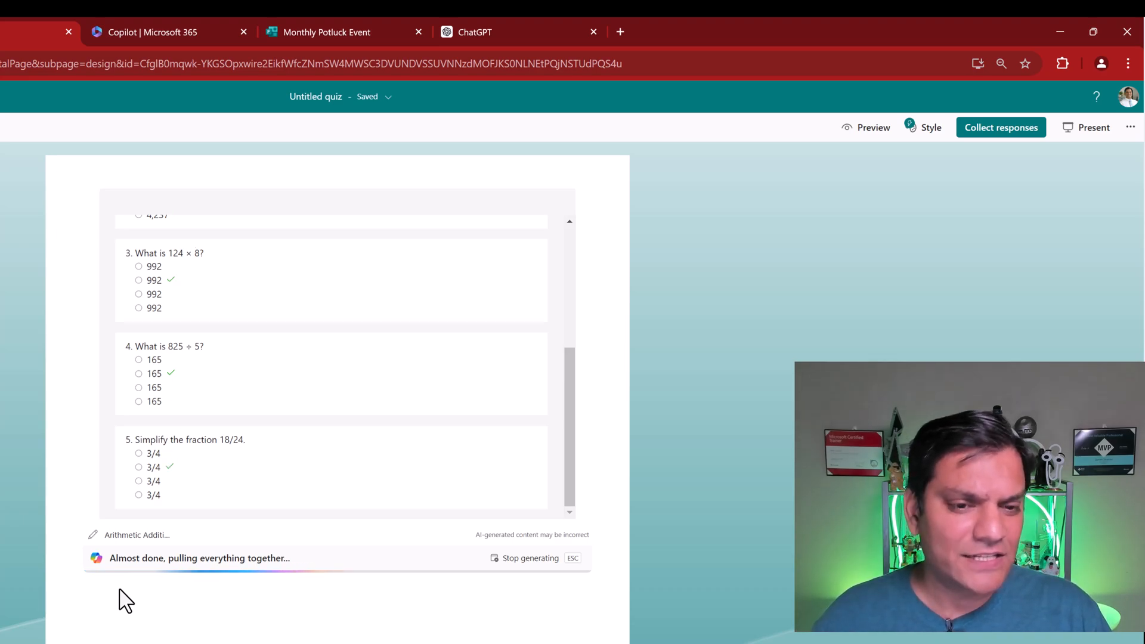
scroll(down, 3)
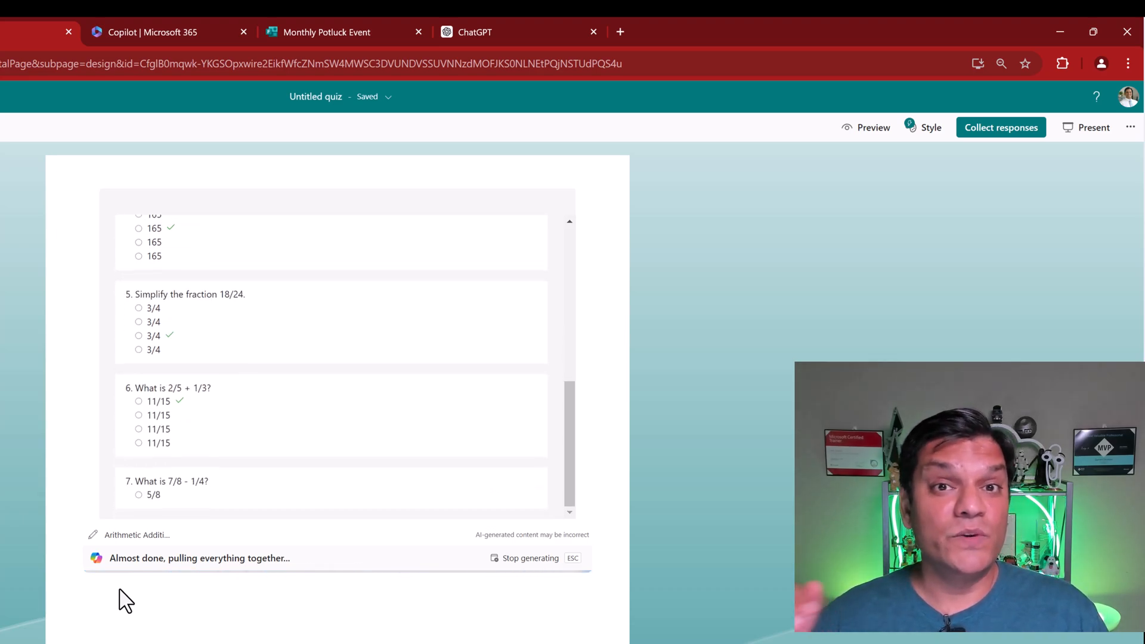
scroll(down, 3)
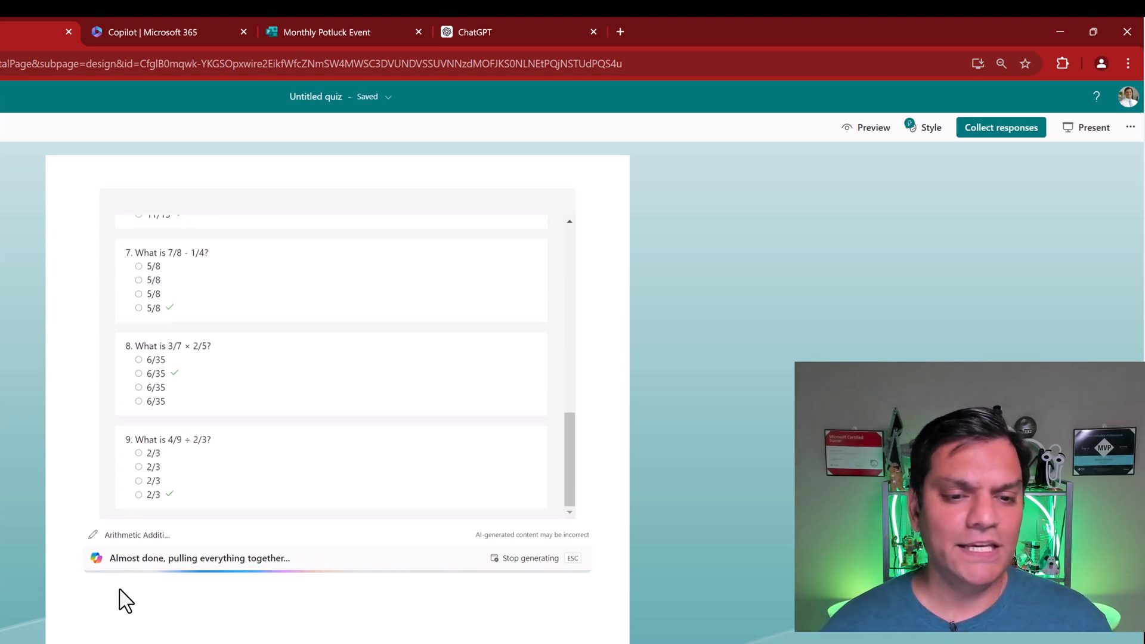
scroll(down, 3)
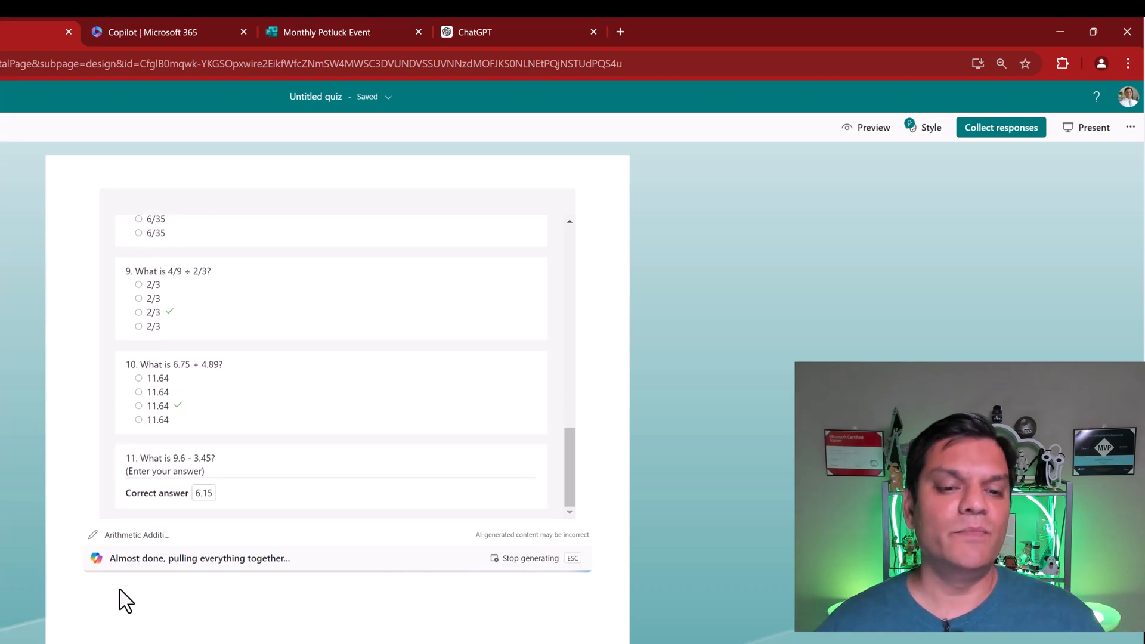
scroll(down, 3)
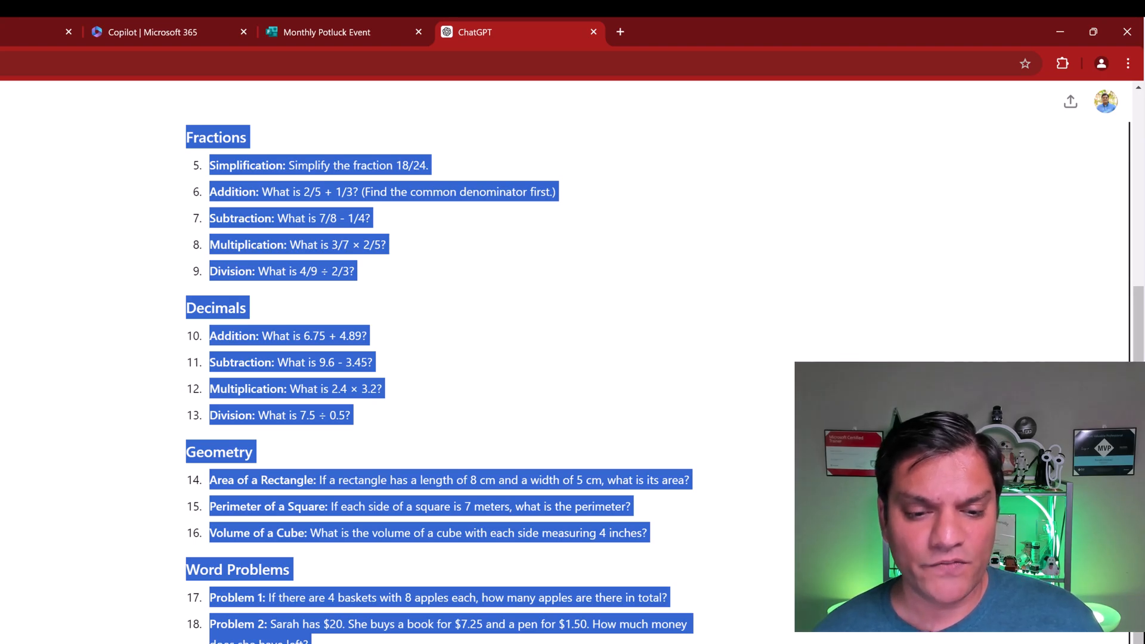
mouse_move(20, 31)
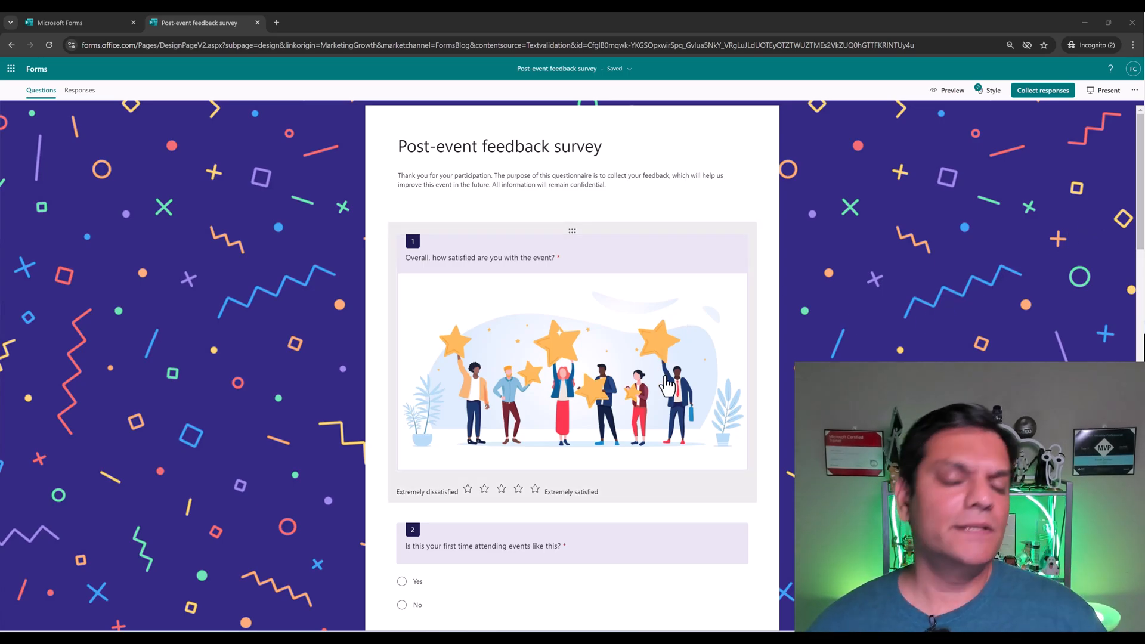
Scroll through the Post-event feedback survey down to question 9, the department code
scroll(down, 3)
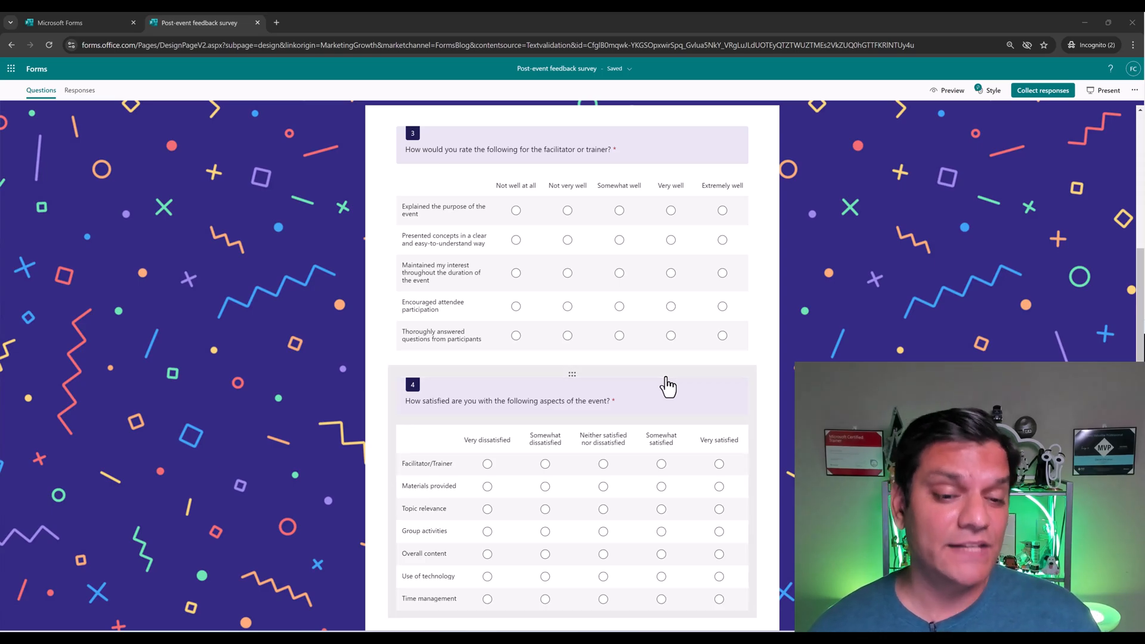
scroll(down, 3)
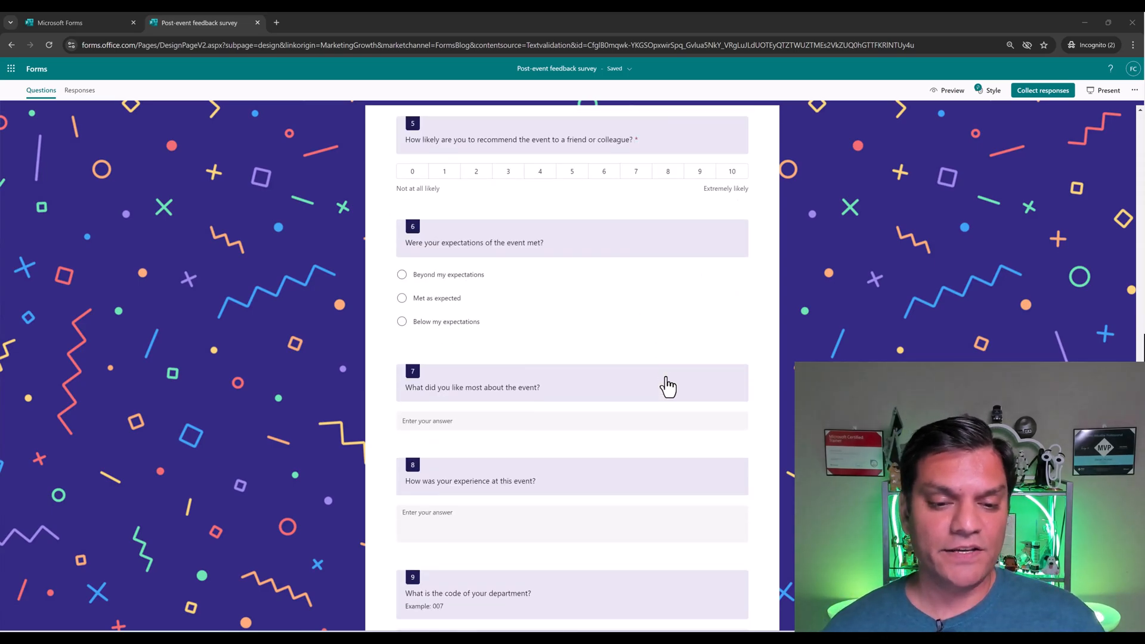
scroll(down, 3)
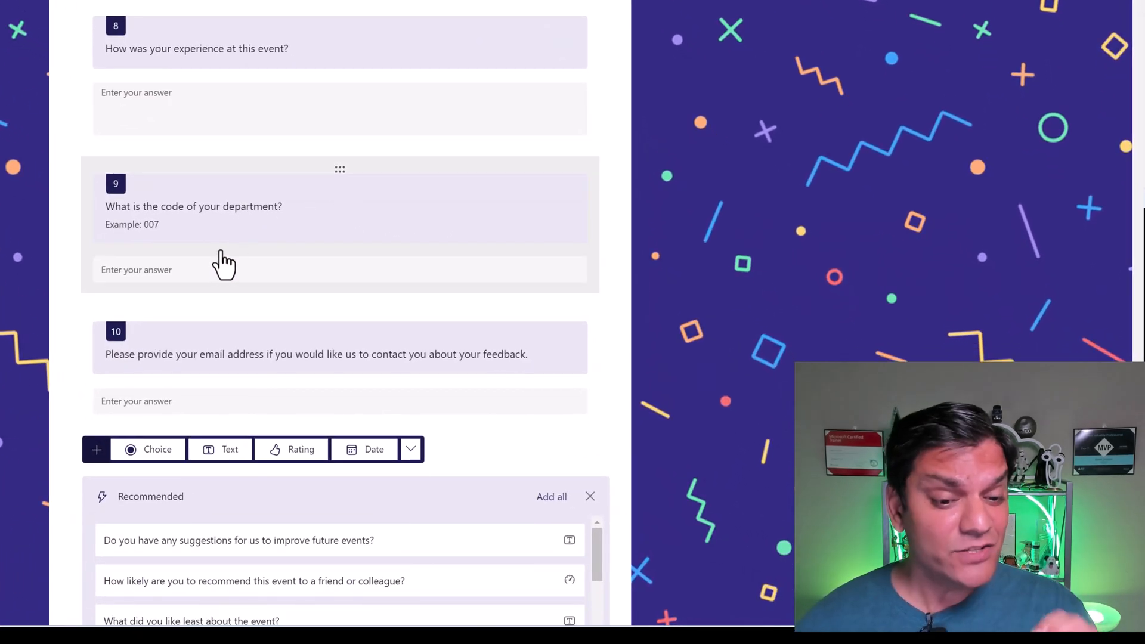
mouse_move(188, 249)
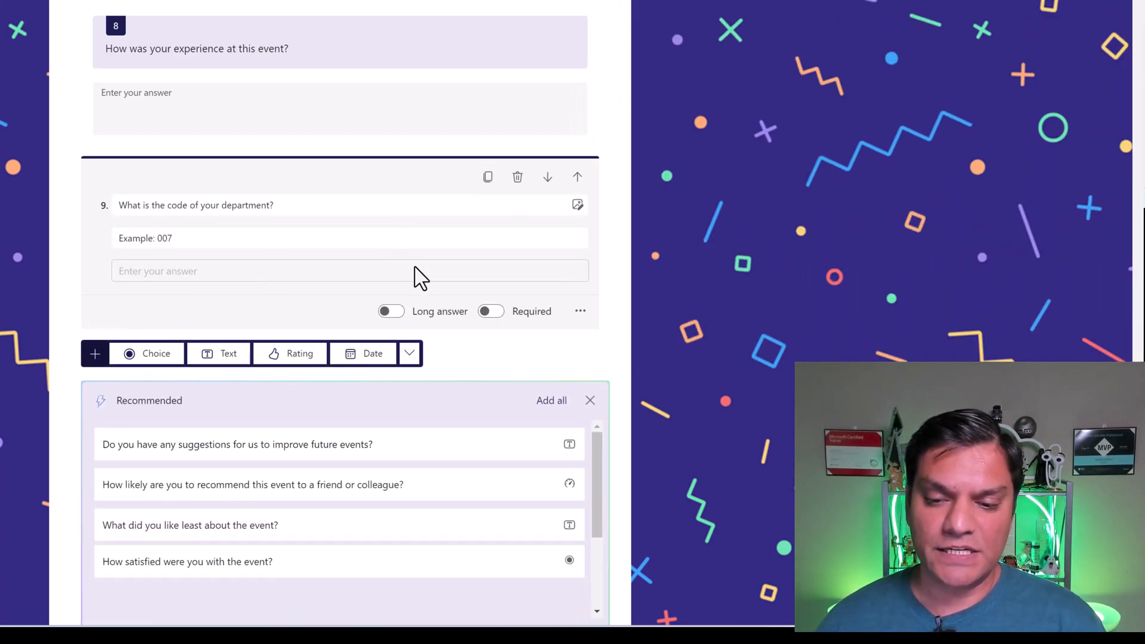
Restrict the department code question's answers to Number / Is number
click(580, 312)
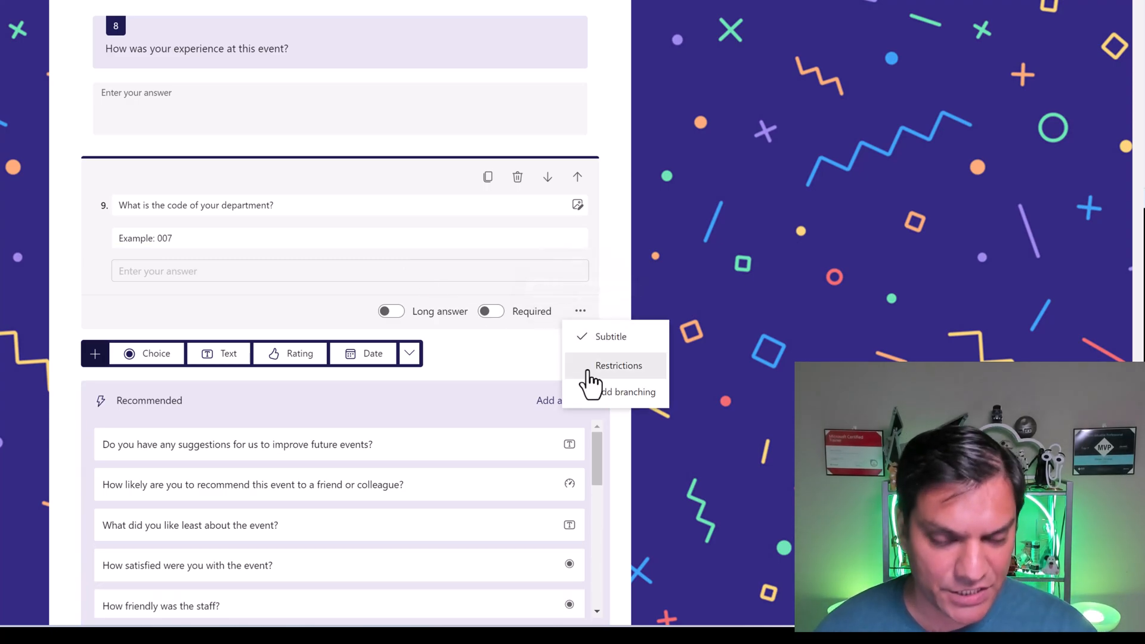
click(619, 366)
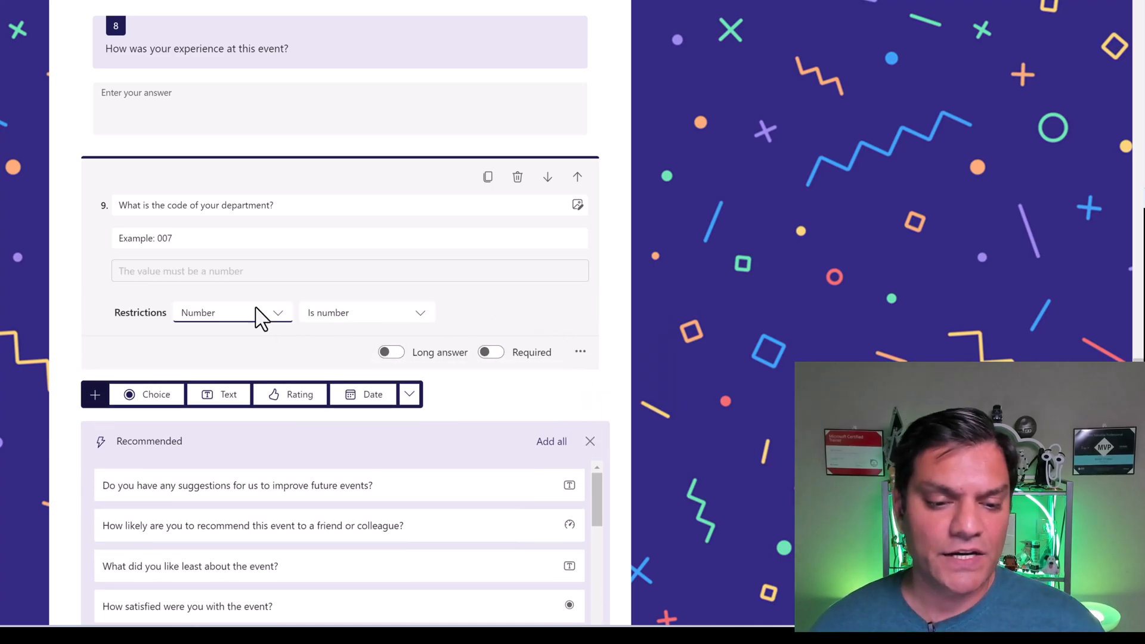
mouse_move(234, 324)
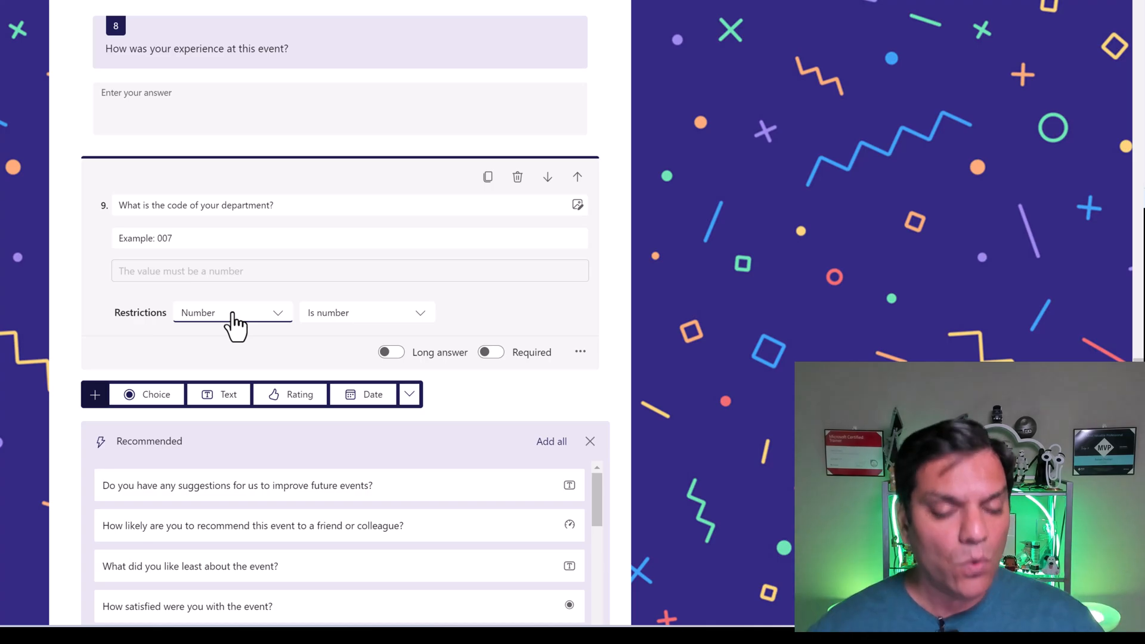
mouse_move(726, 299)
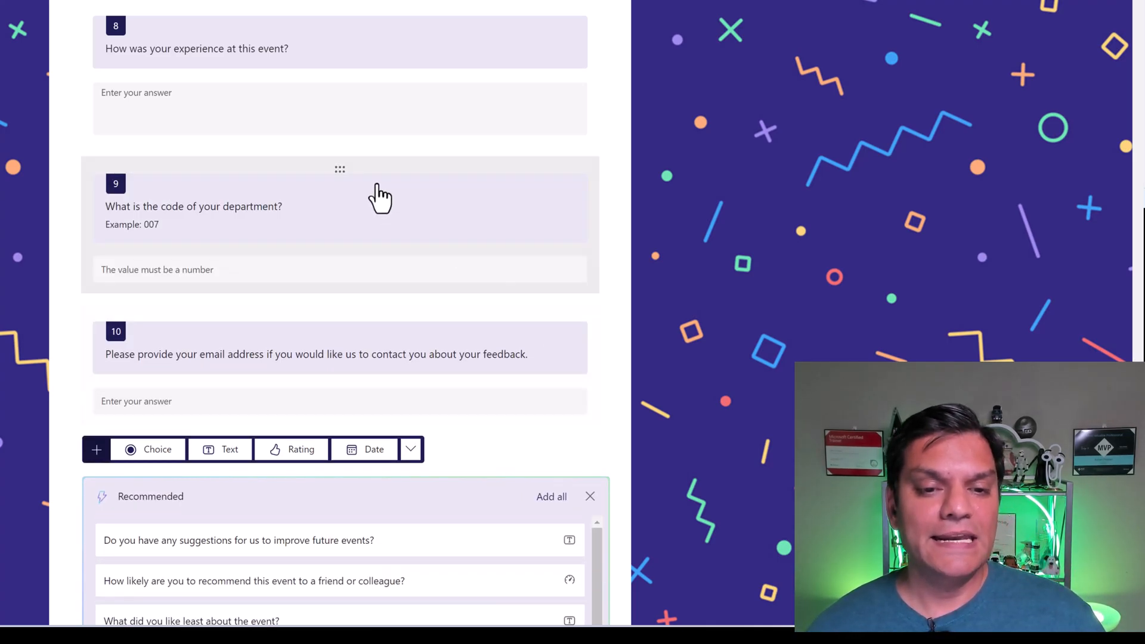
scroll(down, 3)
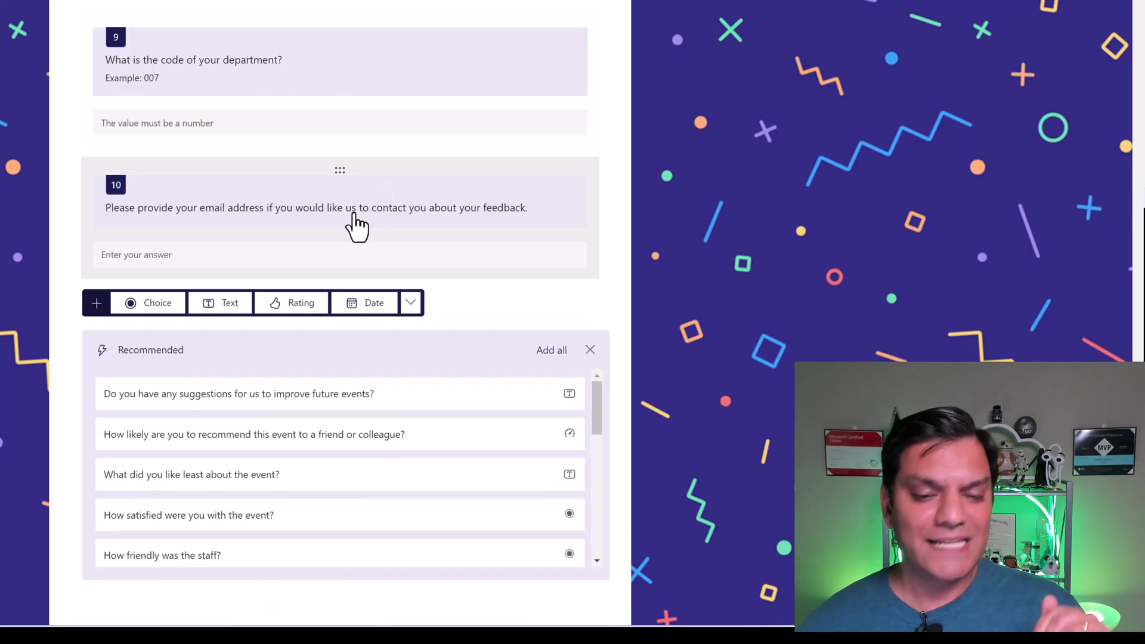
Set question 10's answer restriction type from Number to Email
click(358, 207)
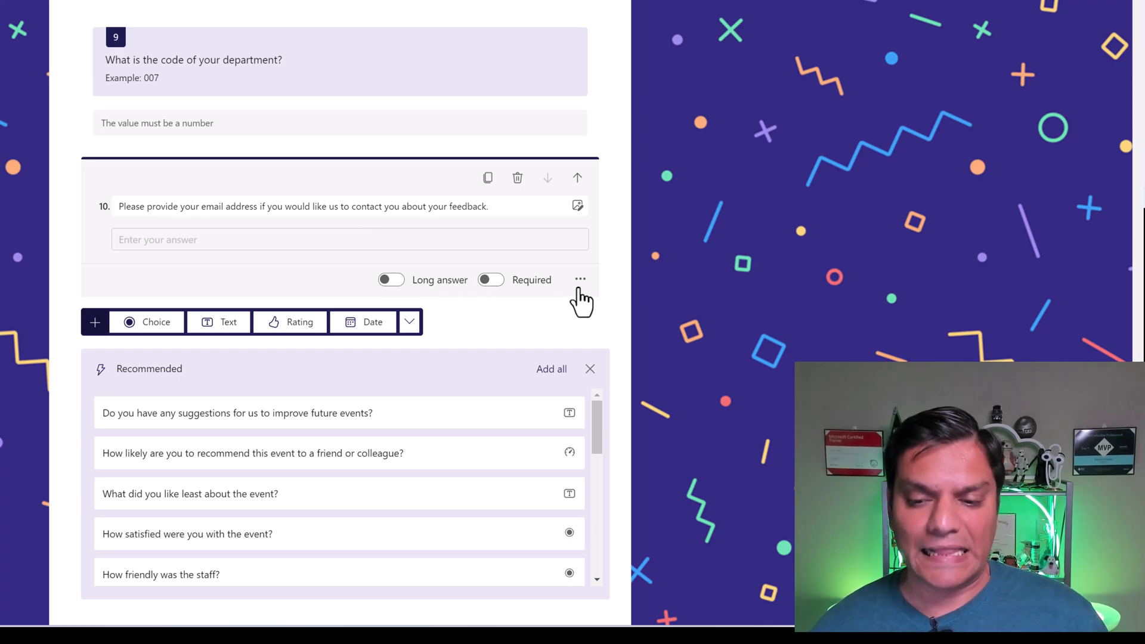
click(580, 280)
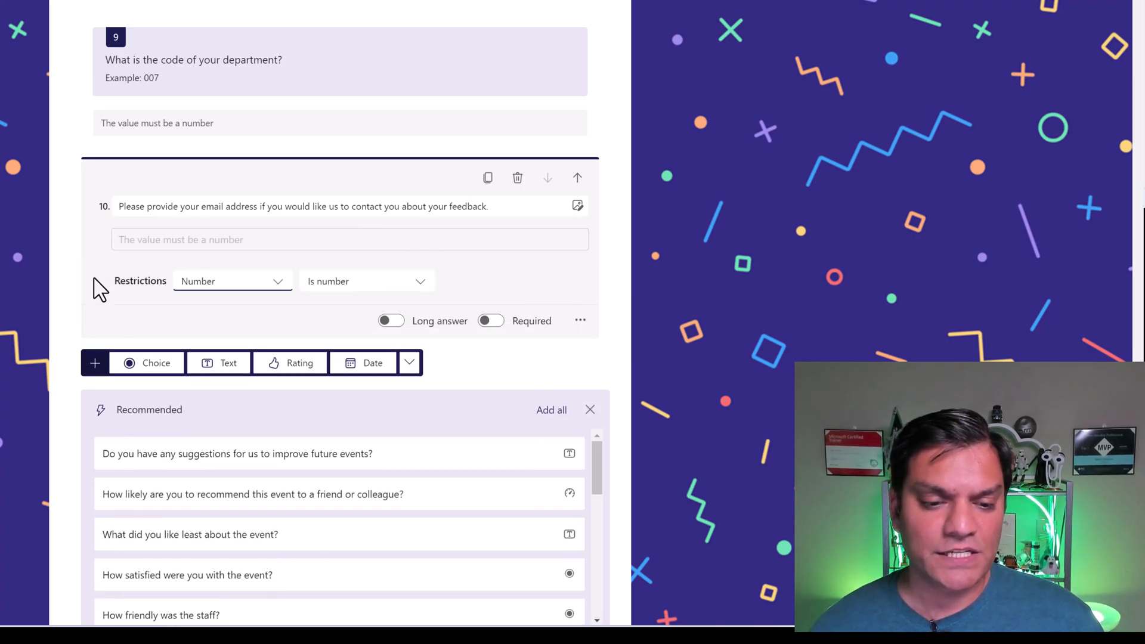
click(232, 281)
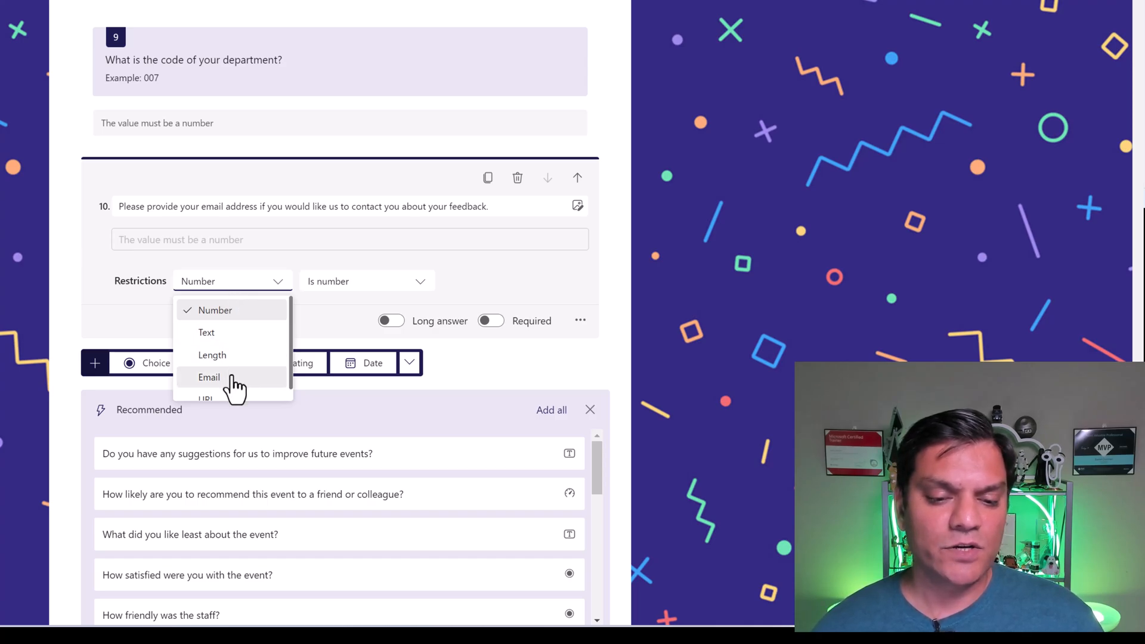
click(209, 377)
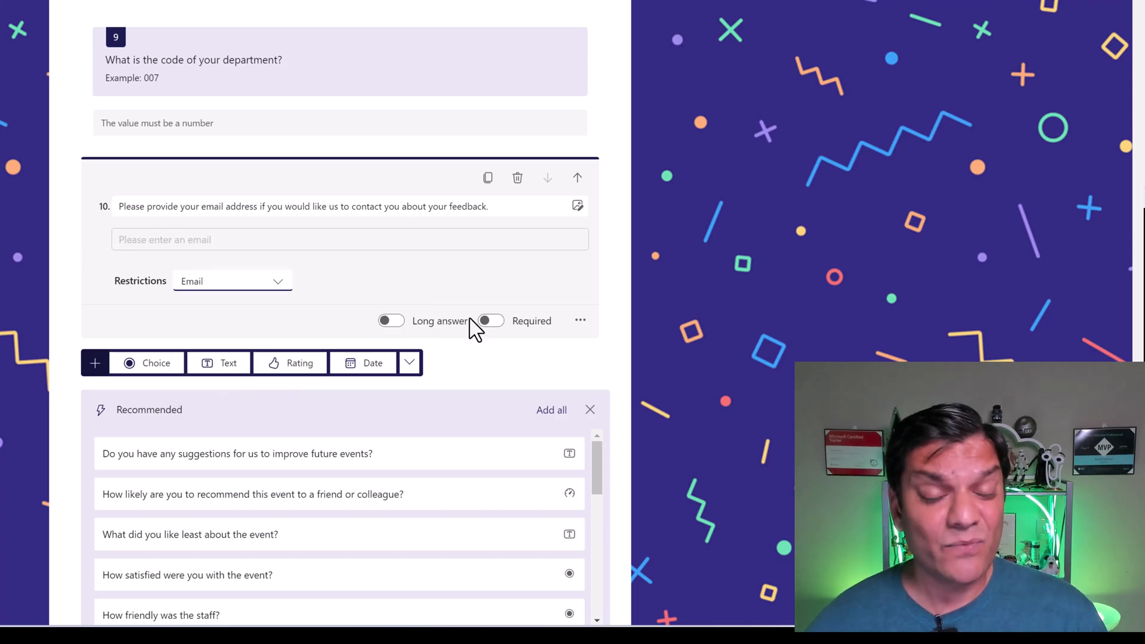
click(232, 281)
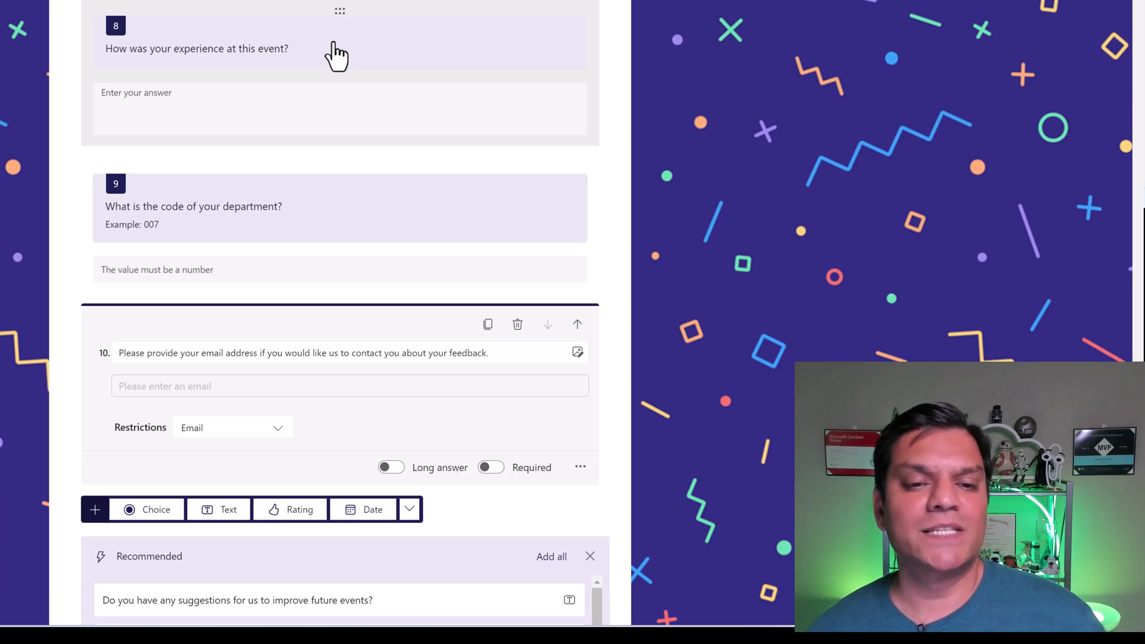
Restrict question 8 answers to Text that Contains 'experience'
click(328, 51)
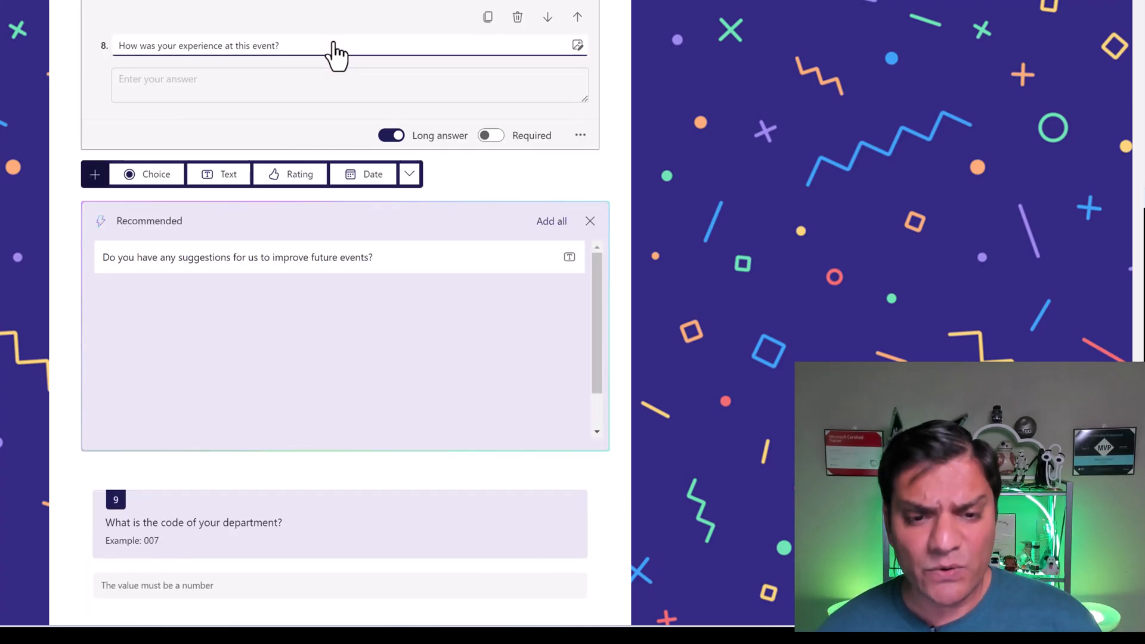
click(580, 136)
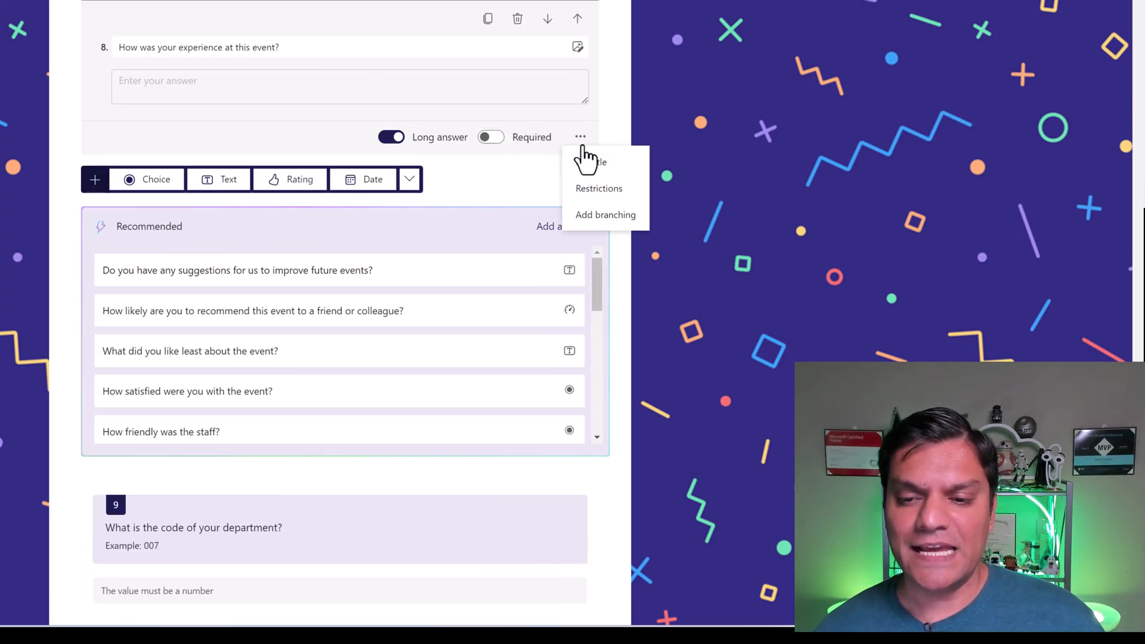
click(598, 188)
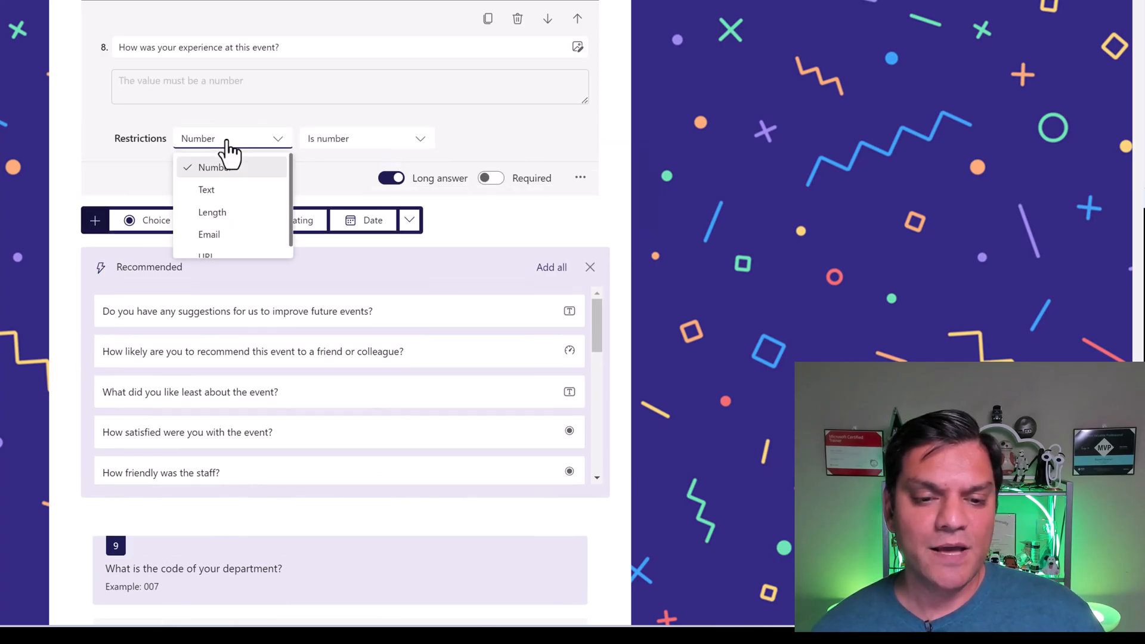
click(206, 190)
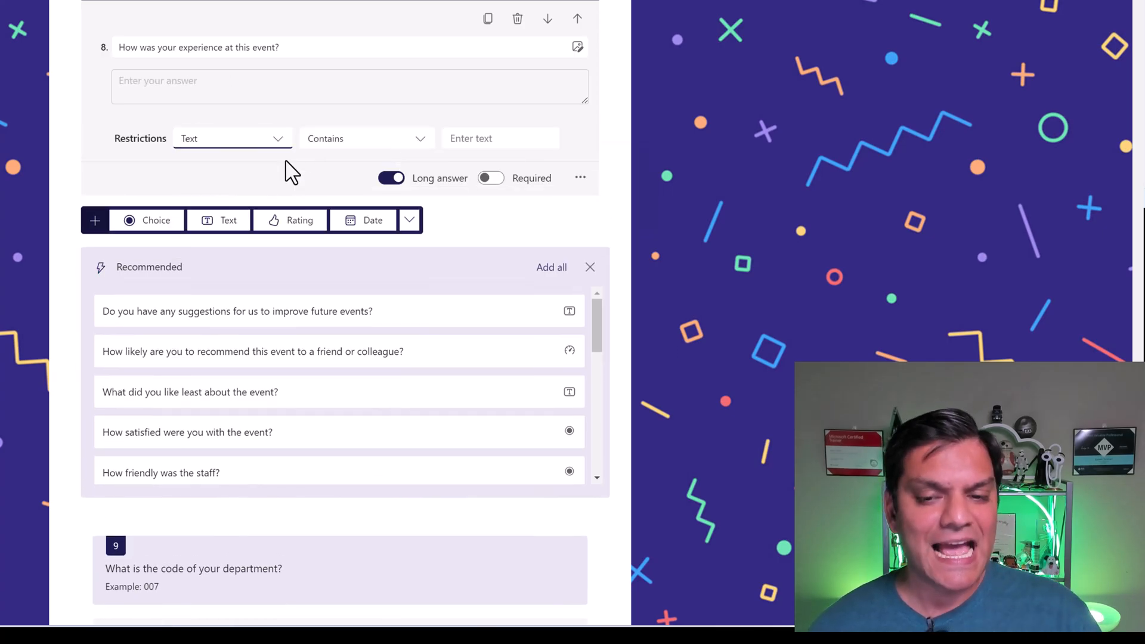
click(494, 138)
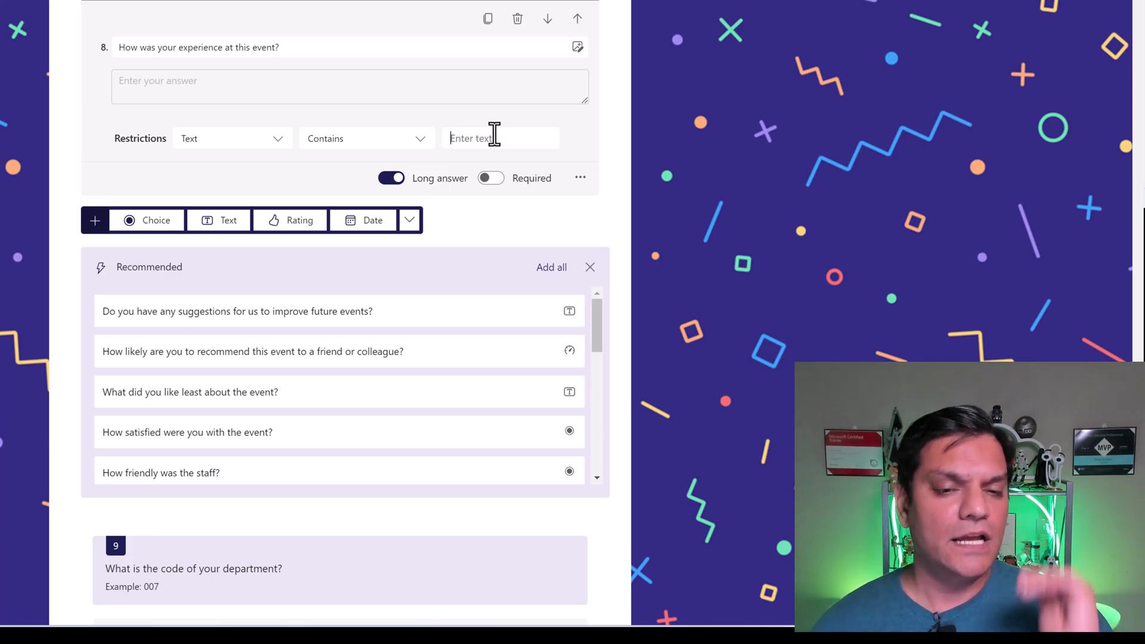
text(ex)
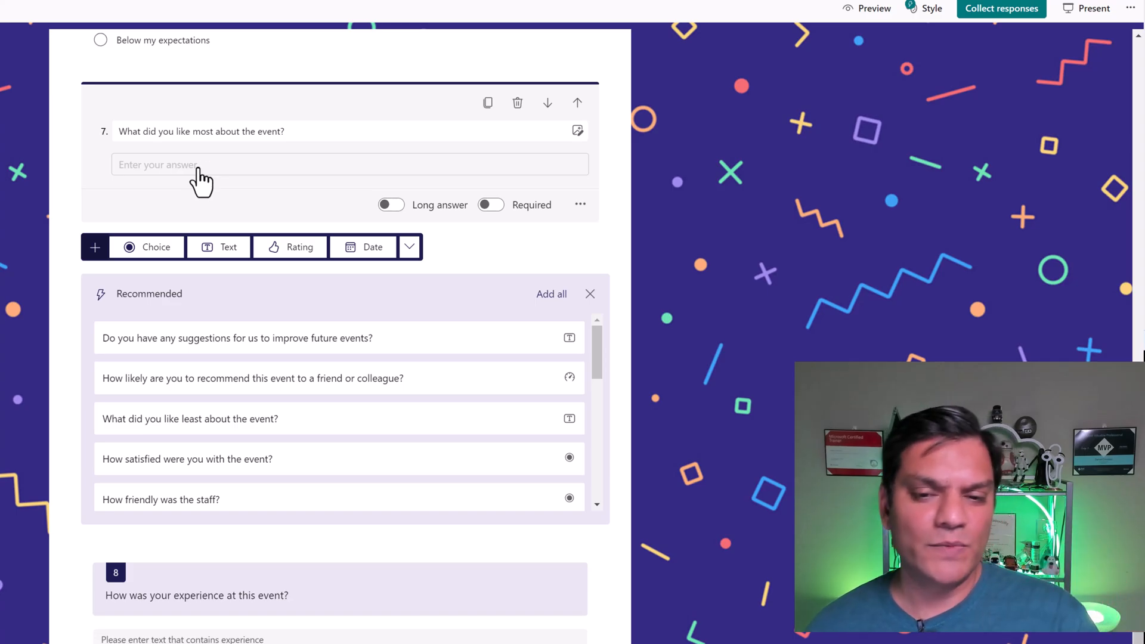
mouse_move(352, 188)
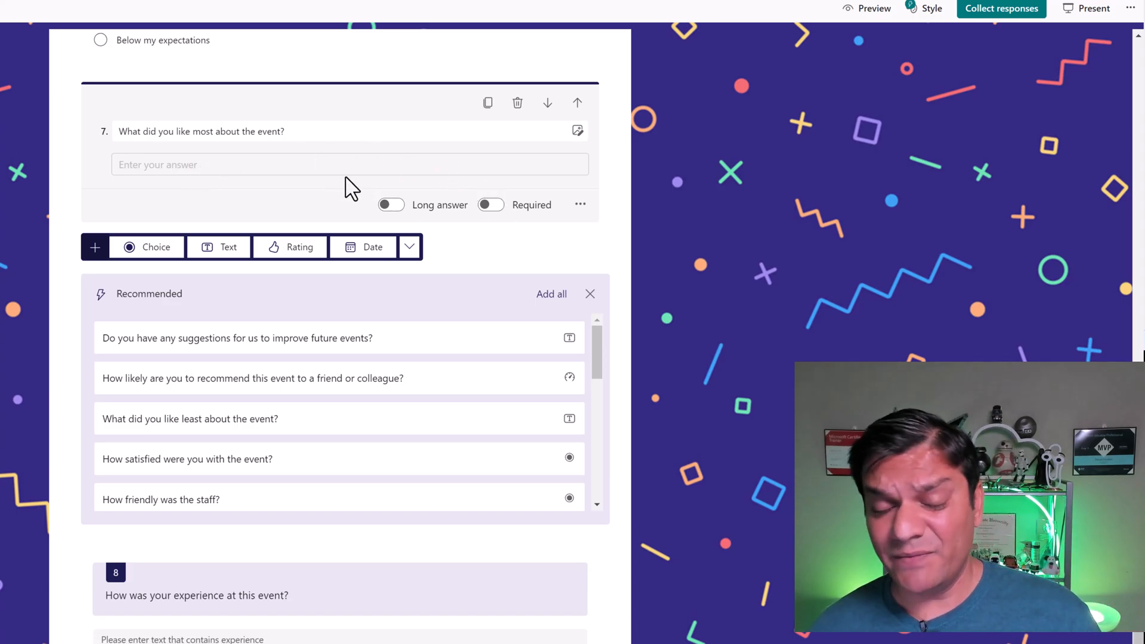
Turn on Long answer for question 7 and cap its Length at Max count 3000
click(391, 204)
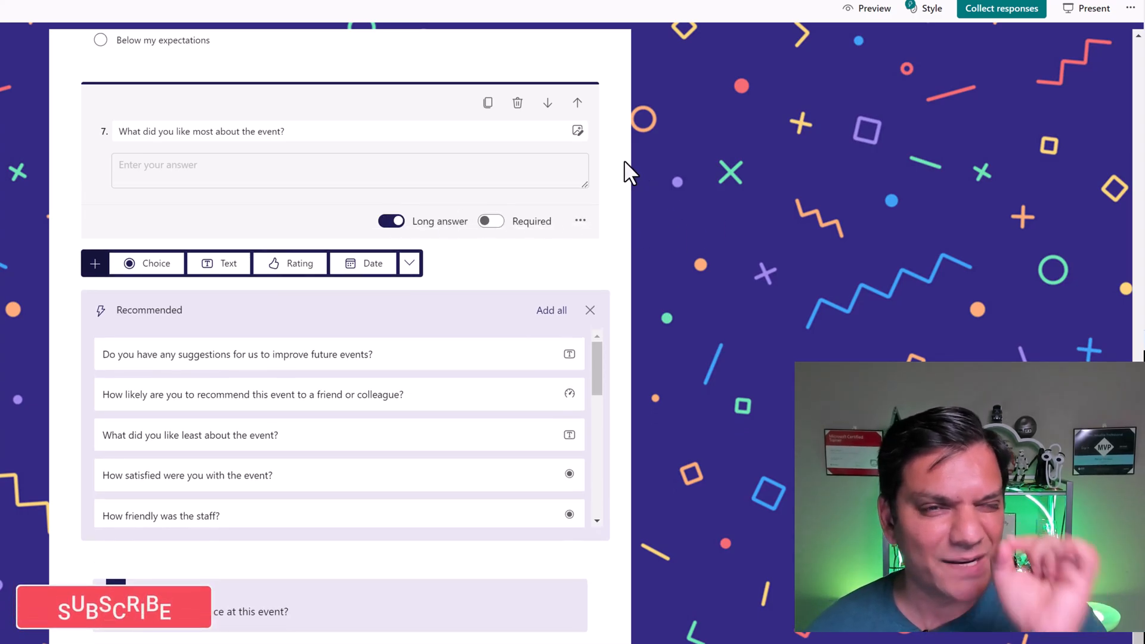
click(579, 221)
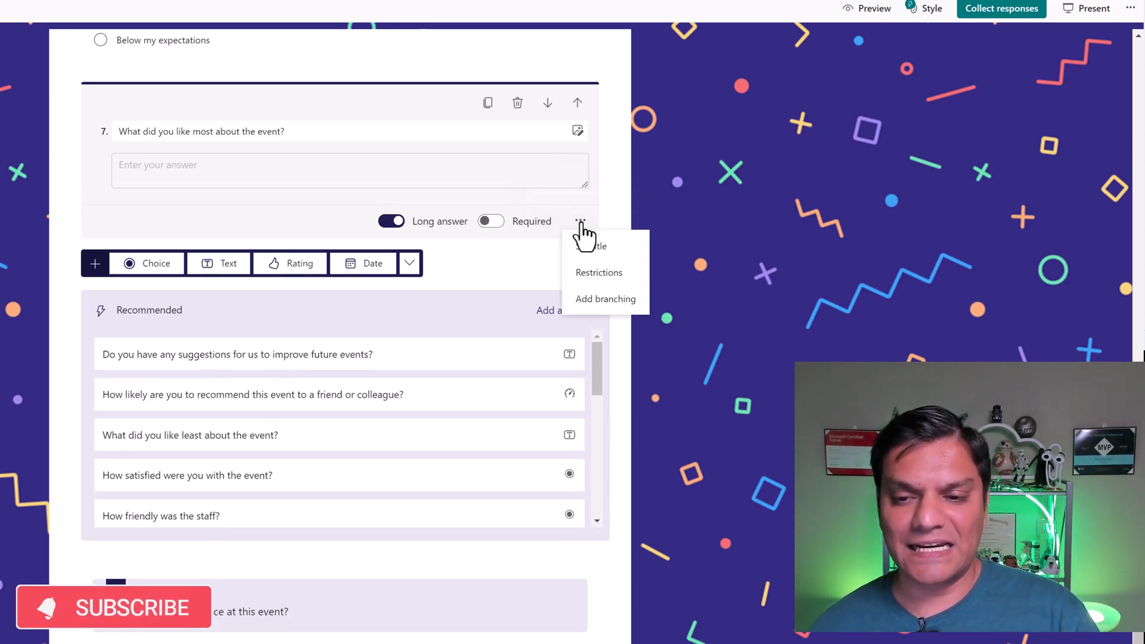
click(598, 272)
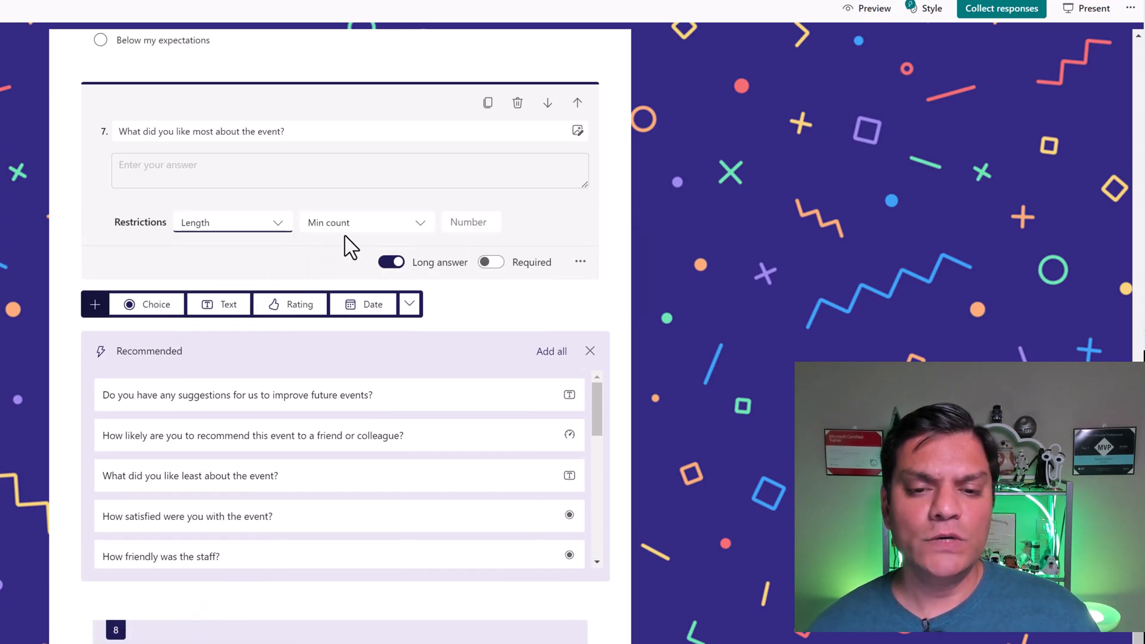
click(367, 222)
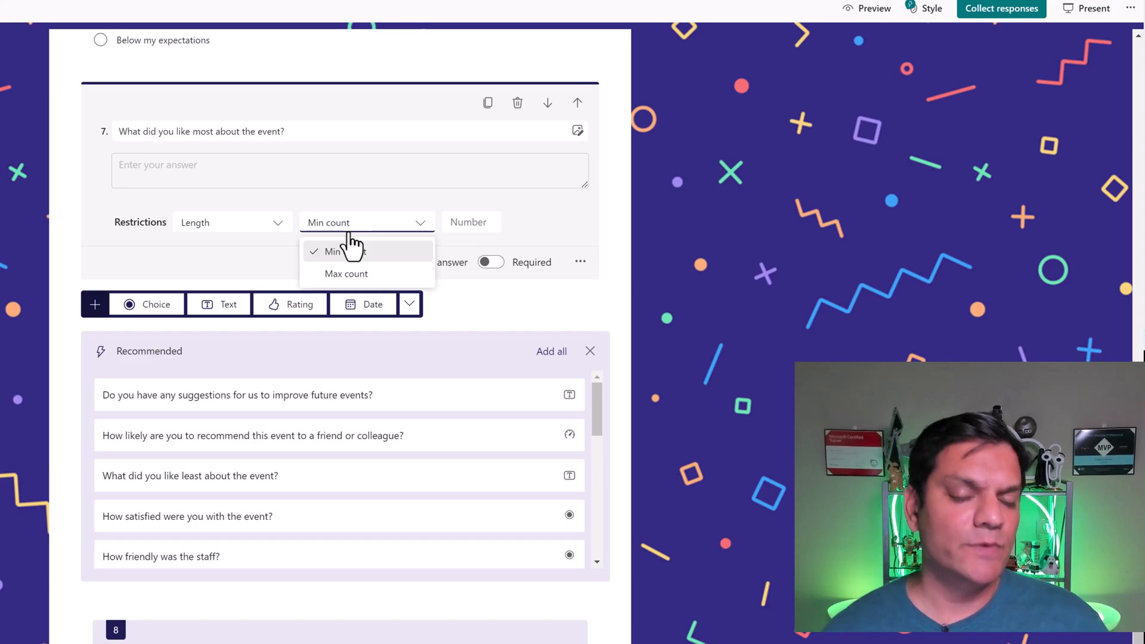
click(346, 273)
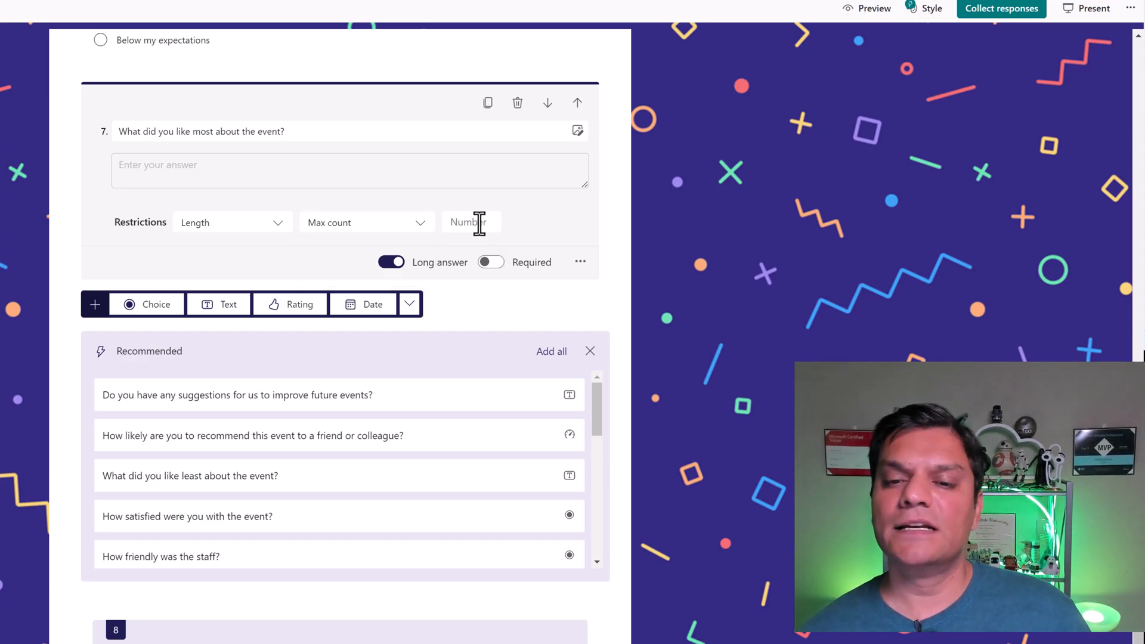
text(3000)
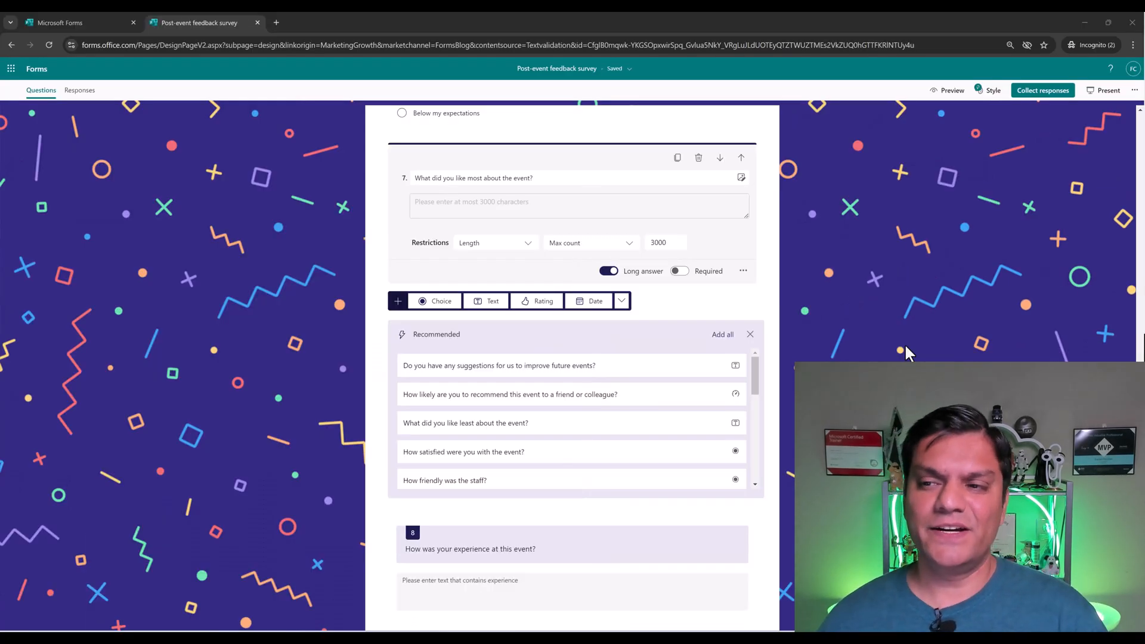
mouse_move(952, 90)
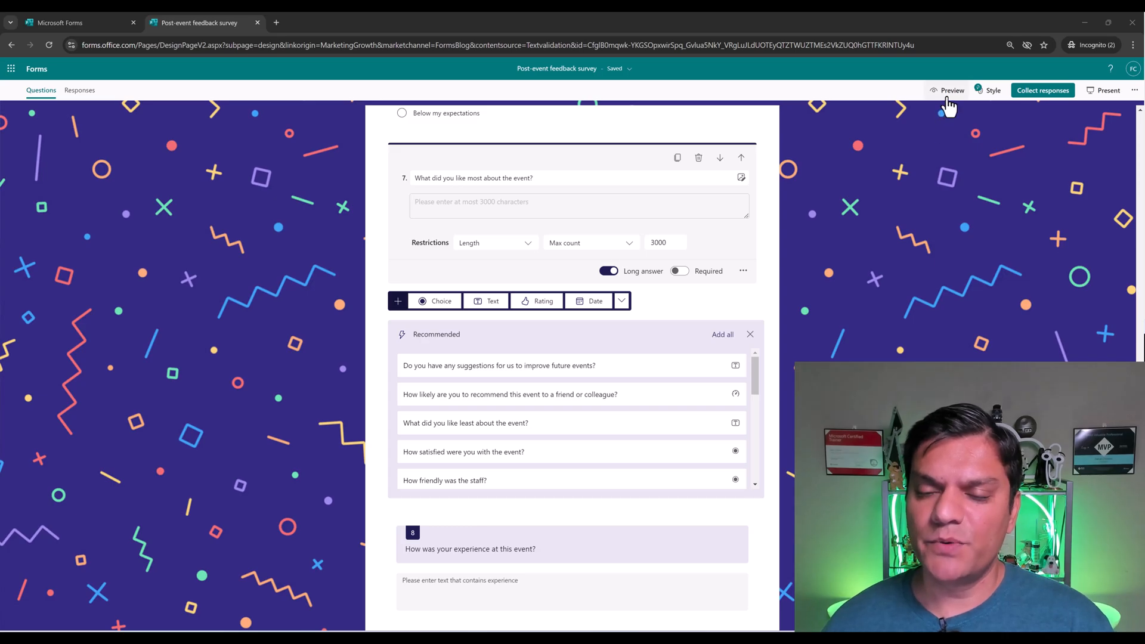
Preview the survey and paste a long Annual Symphony Gala review into question 7
click(951, 90)
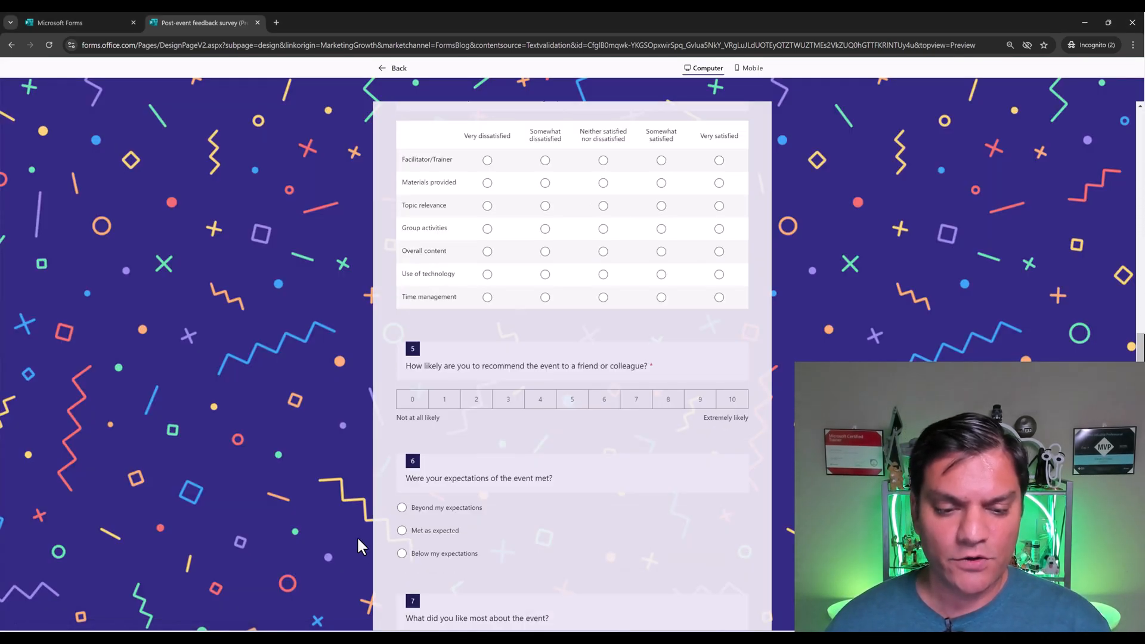
scroll(down, 3)
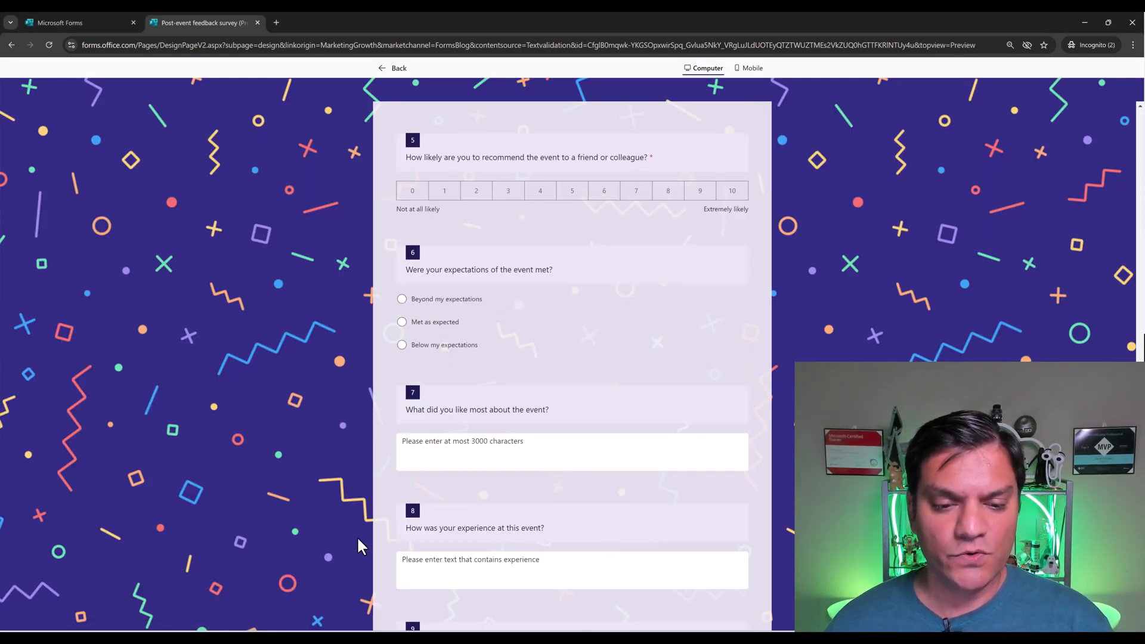
scroll(down, 3)
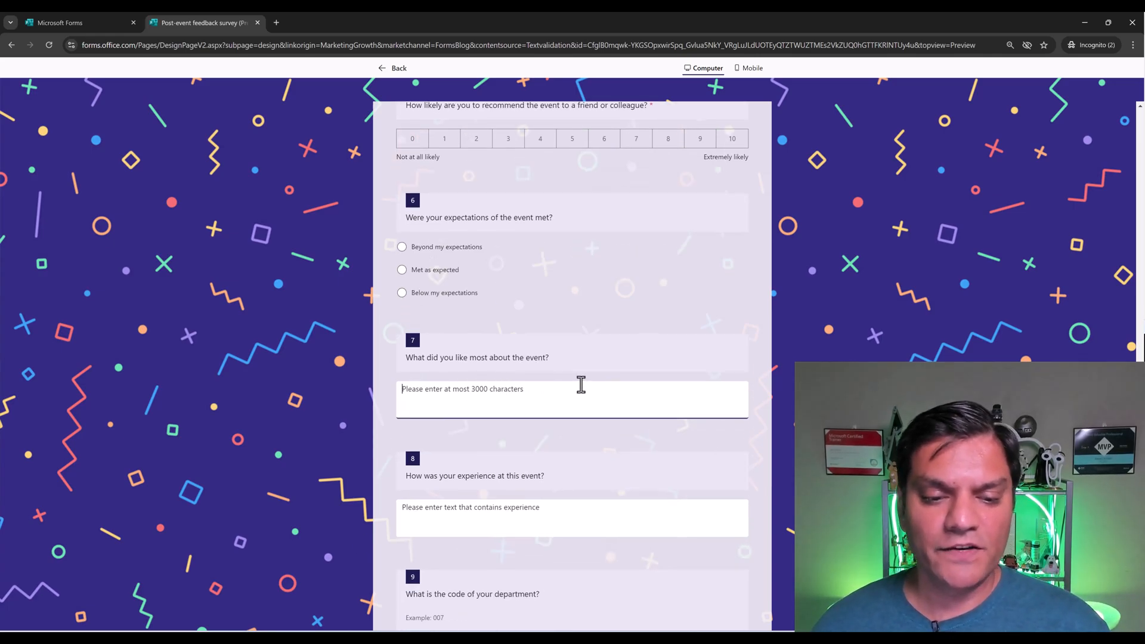
text(The Annual Symphony Gala was more than just an event...)
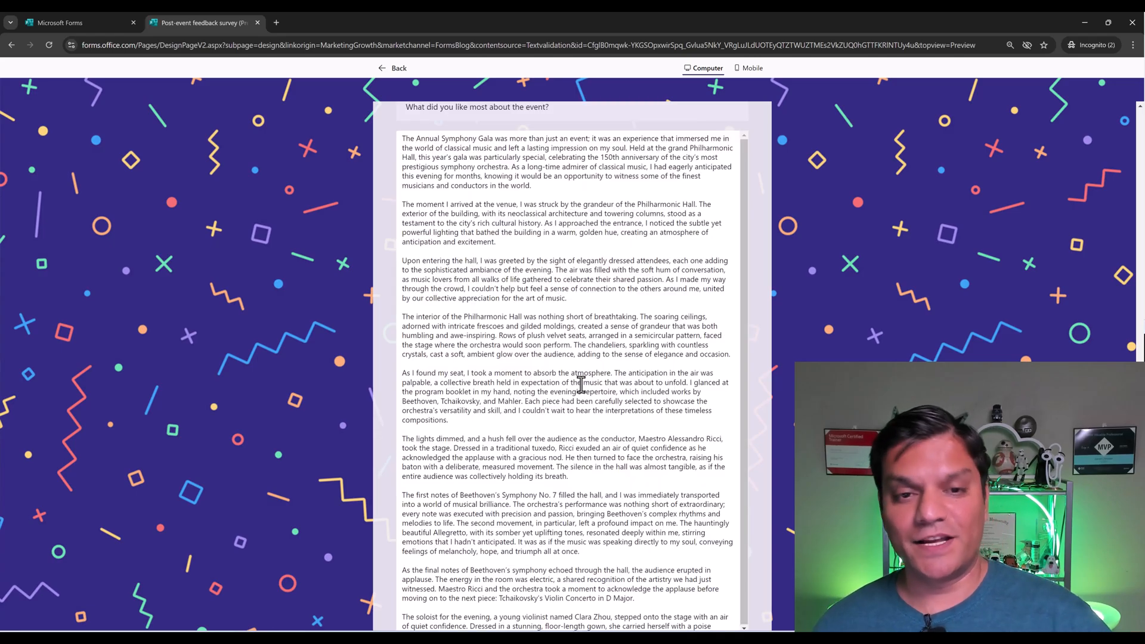
Check the preview for question 7's 'at most 3000 characters' warning
scroll(down, 3)
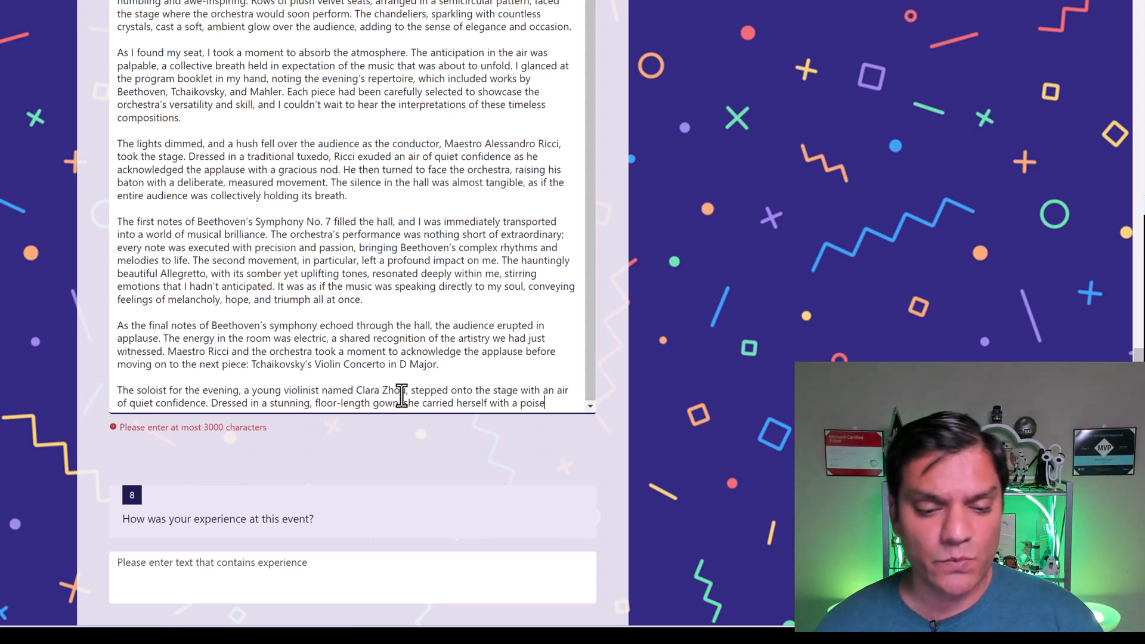
scroll(down, 3)
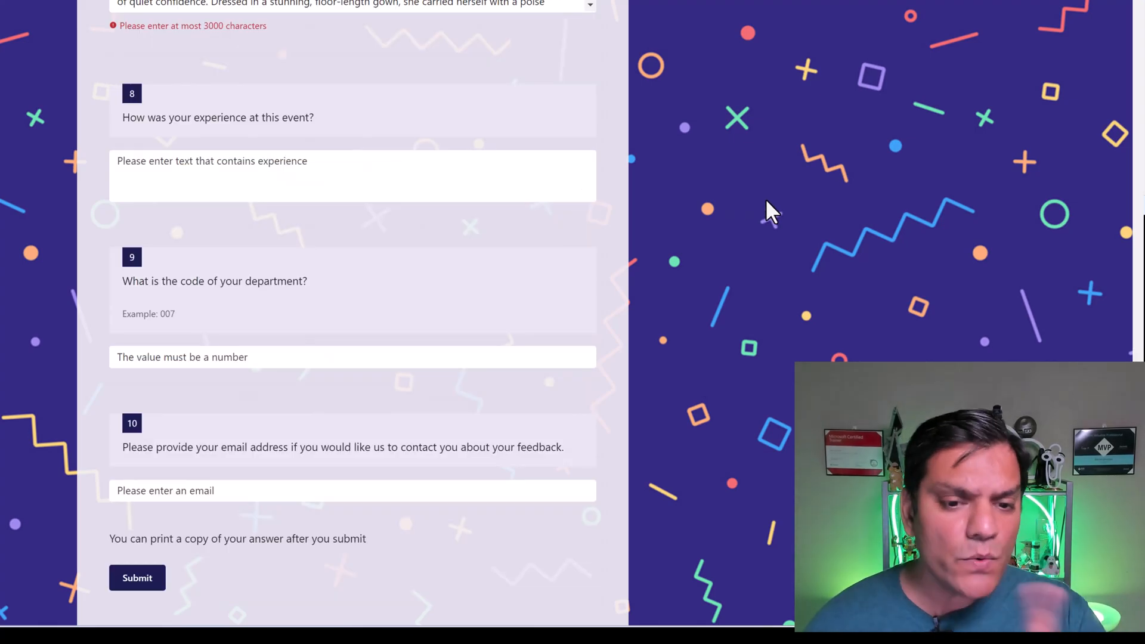
click(214, 182)
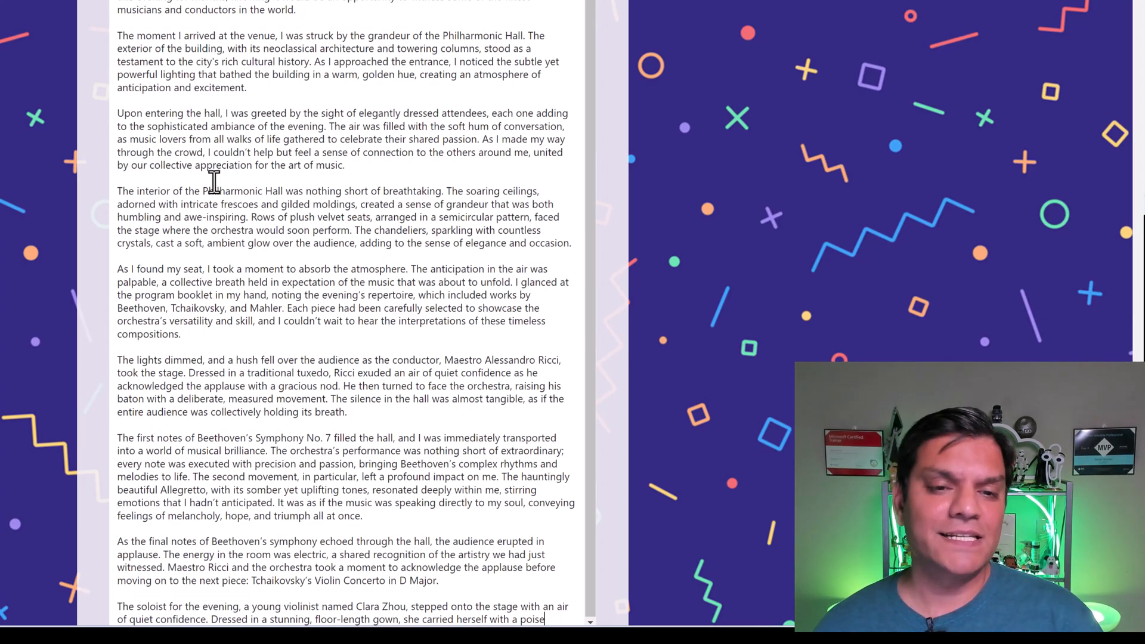
scroll(up, 3)
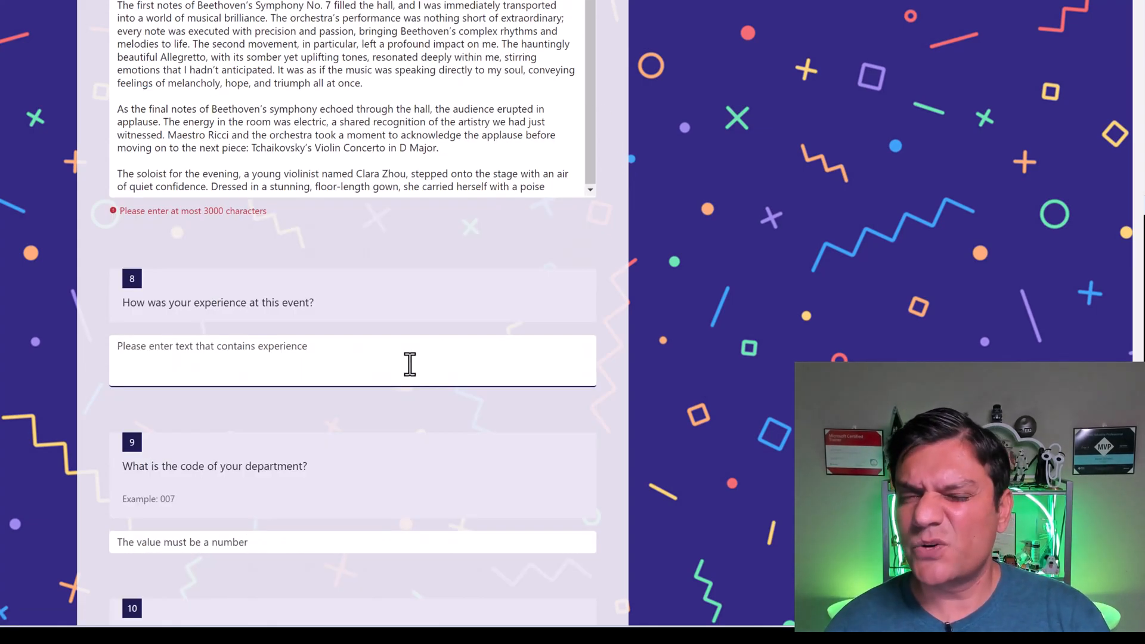
Answer the experience question with 'I liked the eve' and change the department code from IT to 1234
text(I liked)
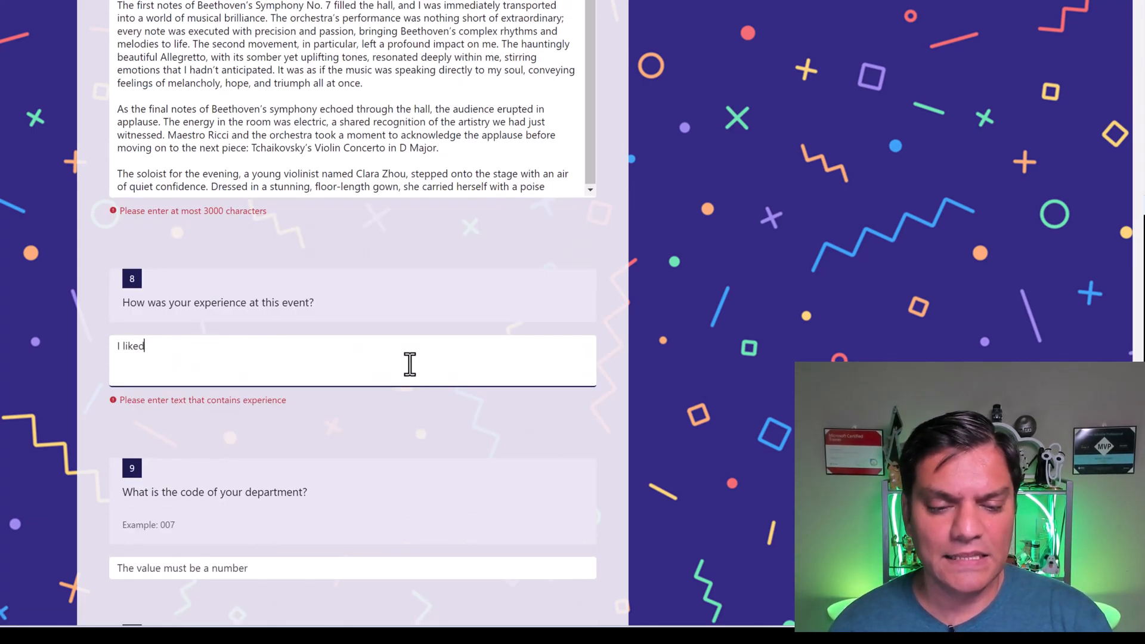
text(the event)
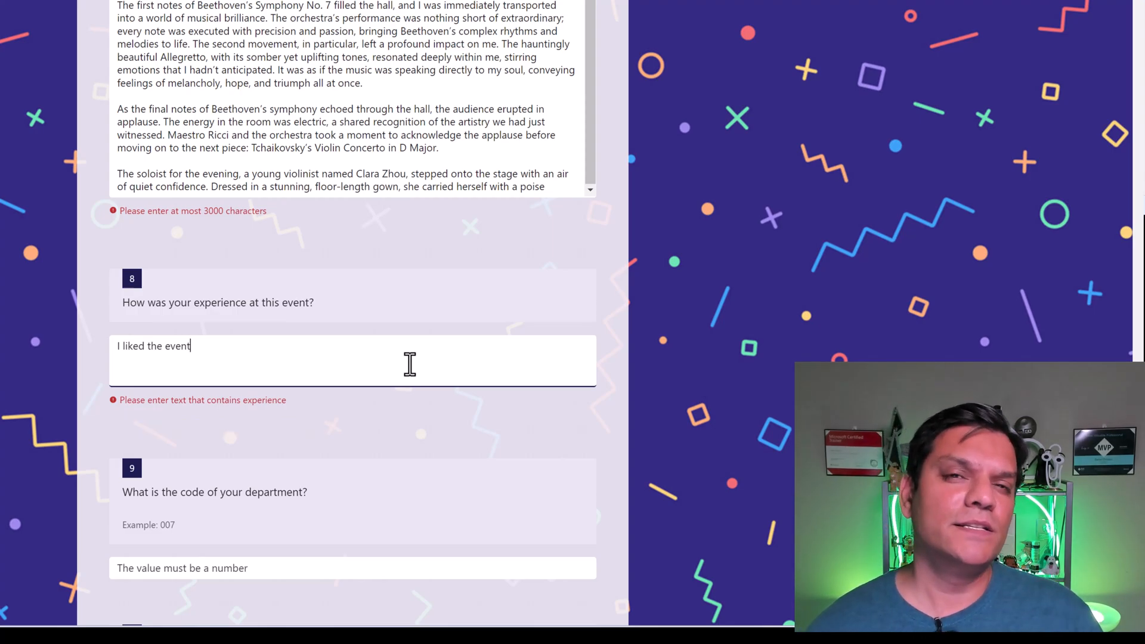
scroll(down, 3)
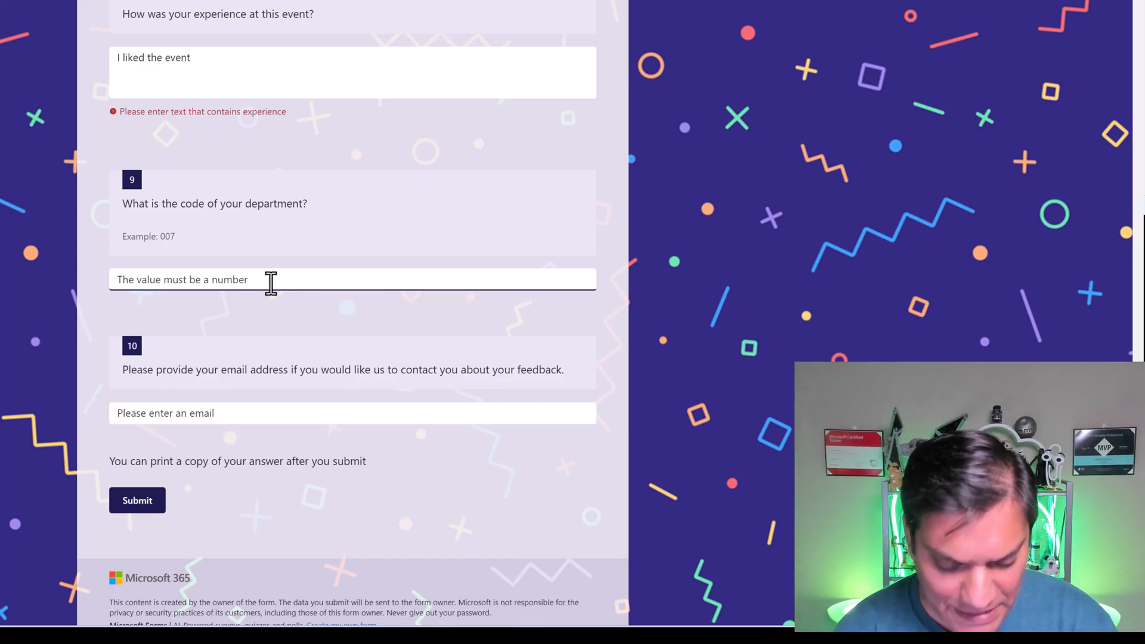
text(IT)
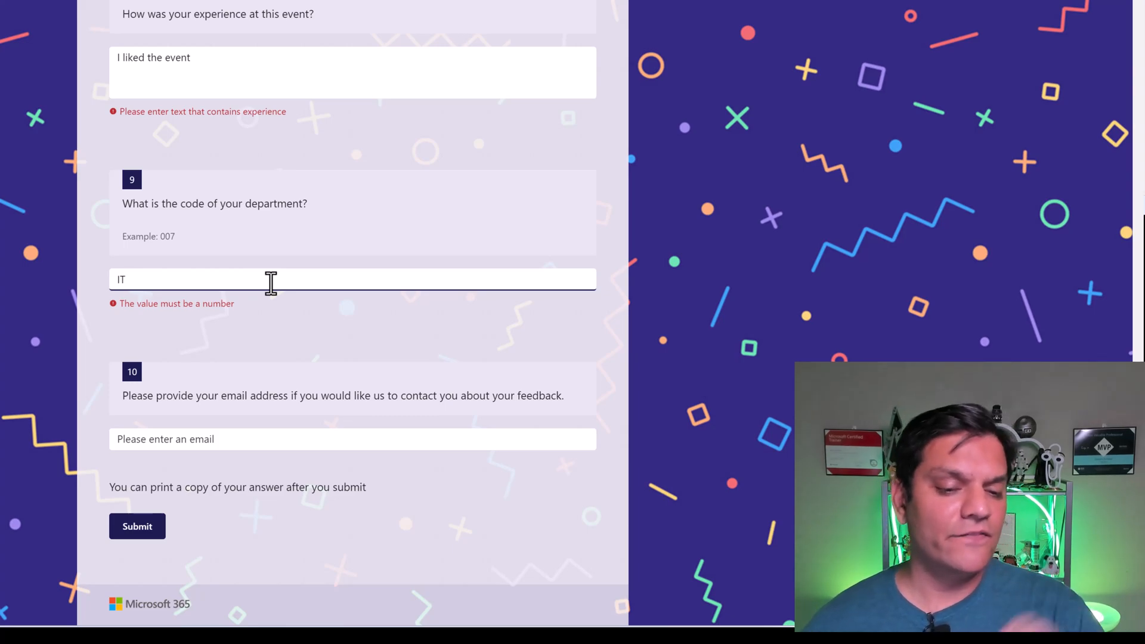
scroll(down, 3)
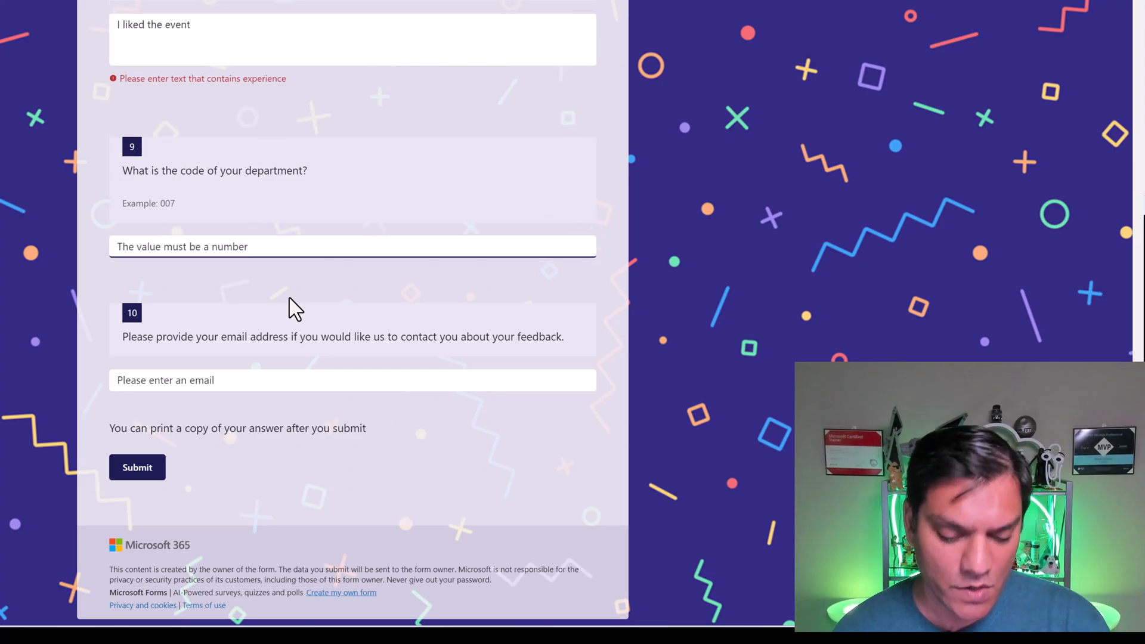
text(1234)
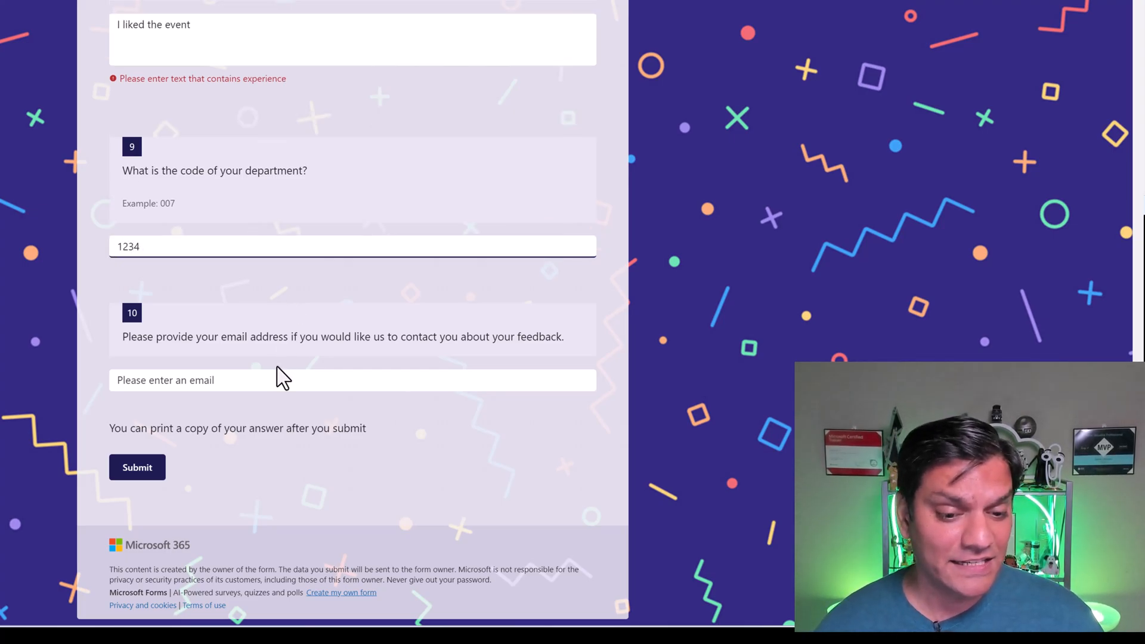
click(280, 380)
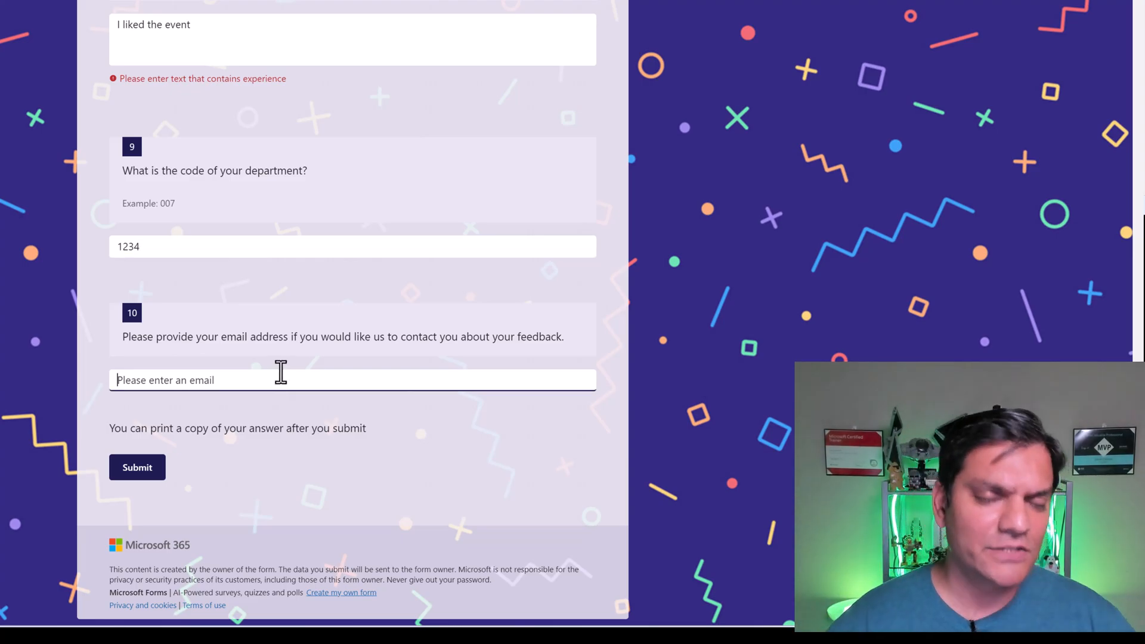
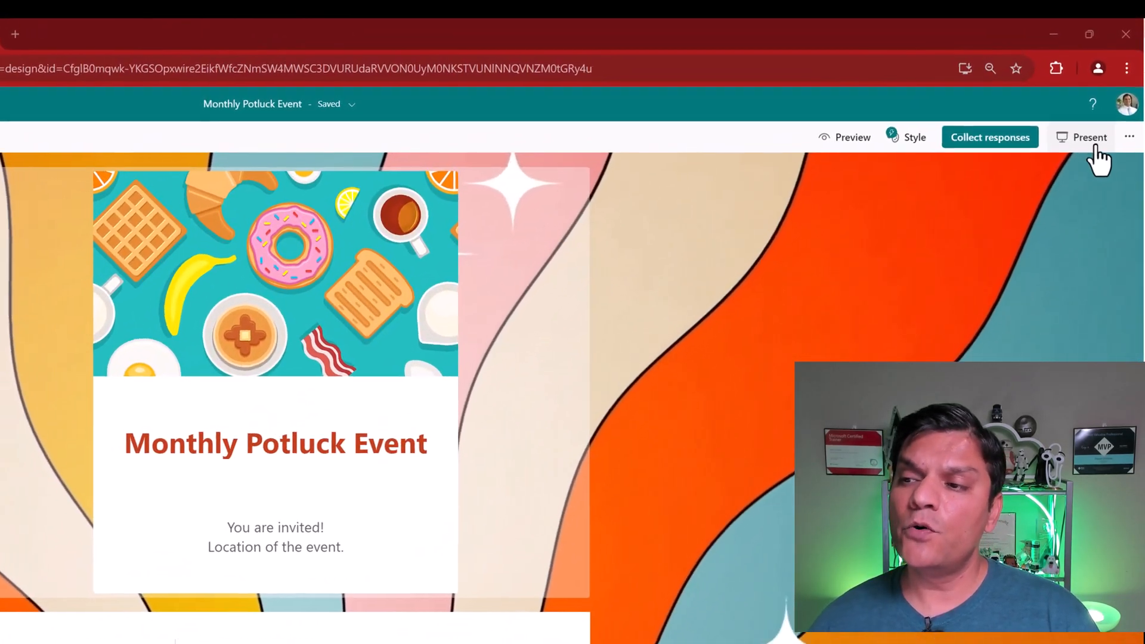
Open the potluck form's Collaborate or Duplicate settings from its more-options menu
click(1129, 138)
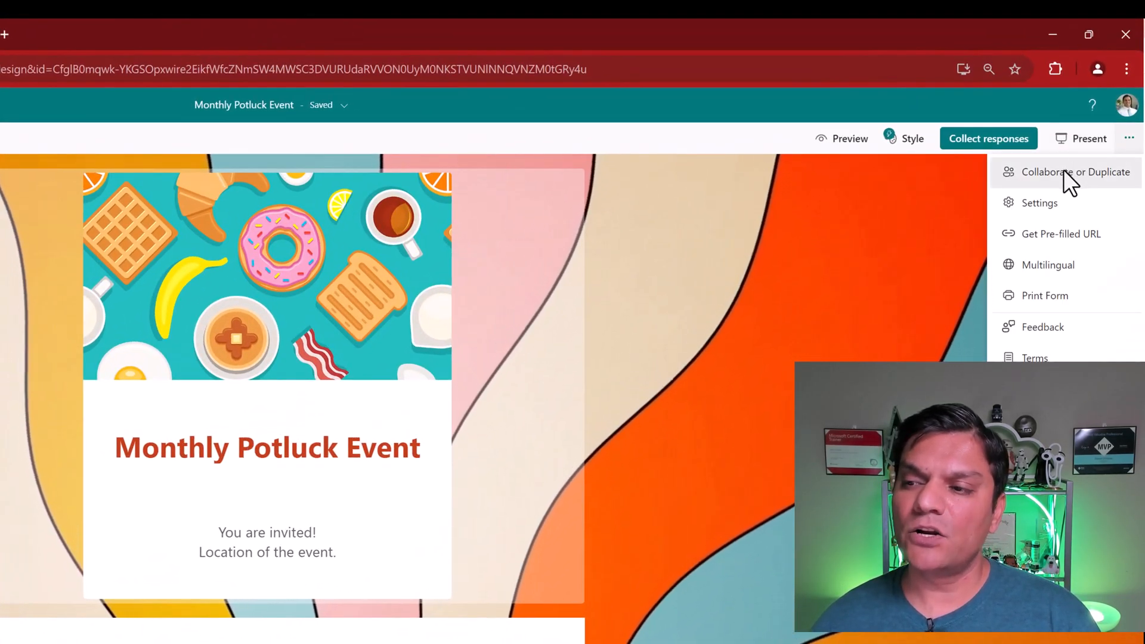
click(1077, 172)
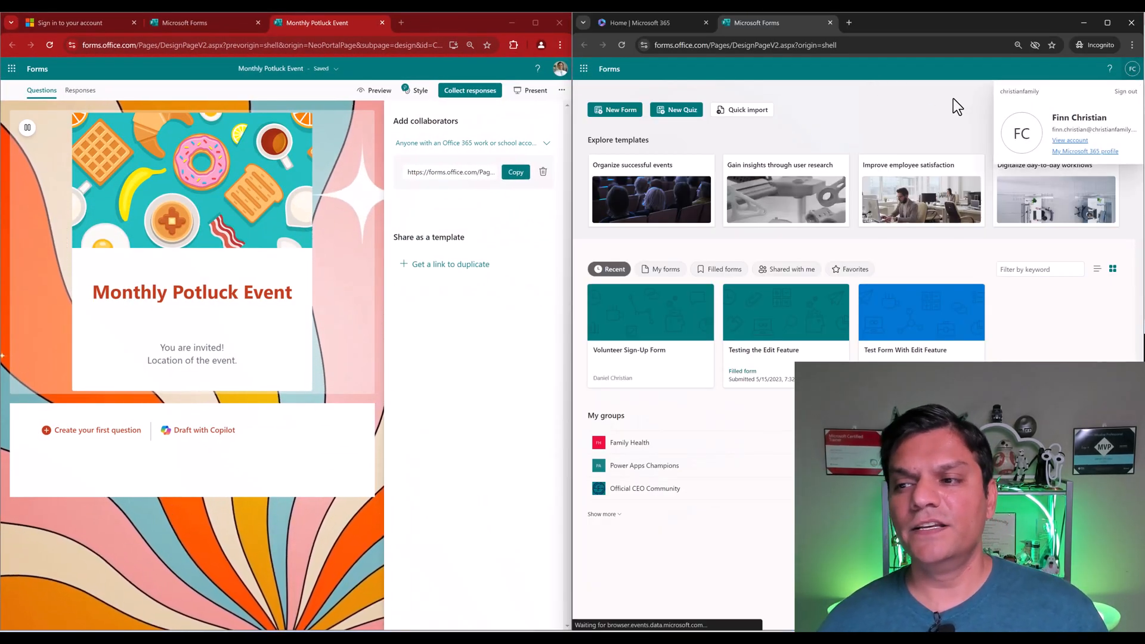
mouse_move(941, 104)
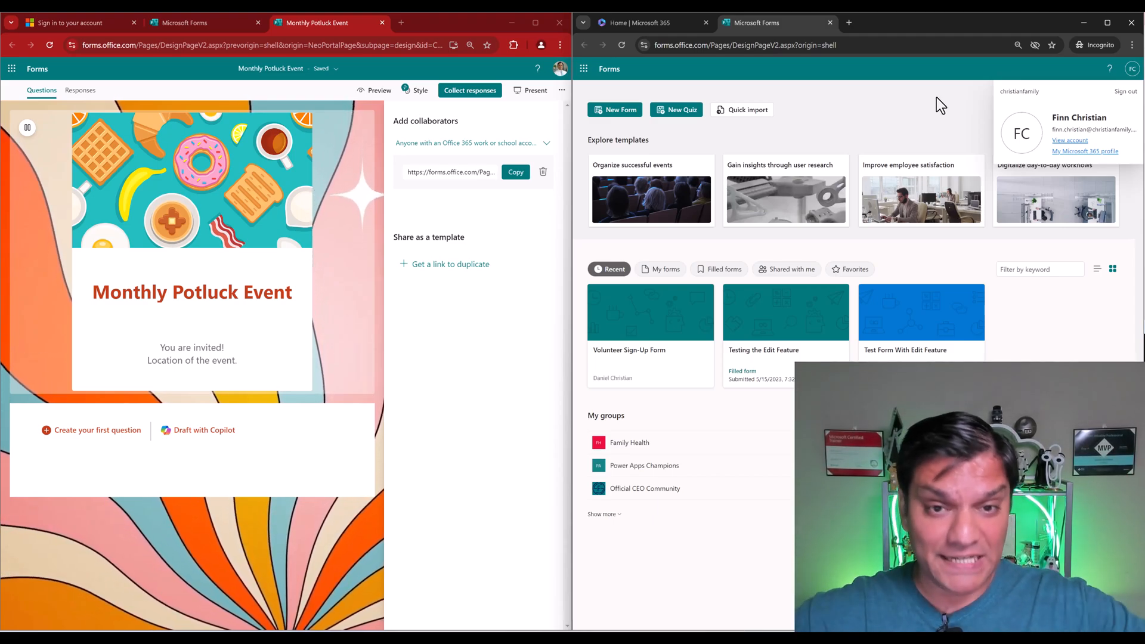
Load the shared Monthly Potluck Event form in the second account's incognito browser
click(850, 22)
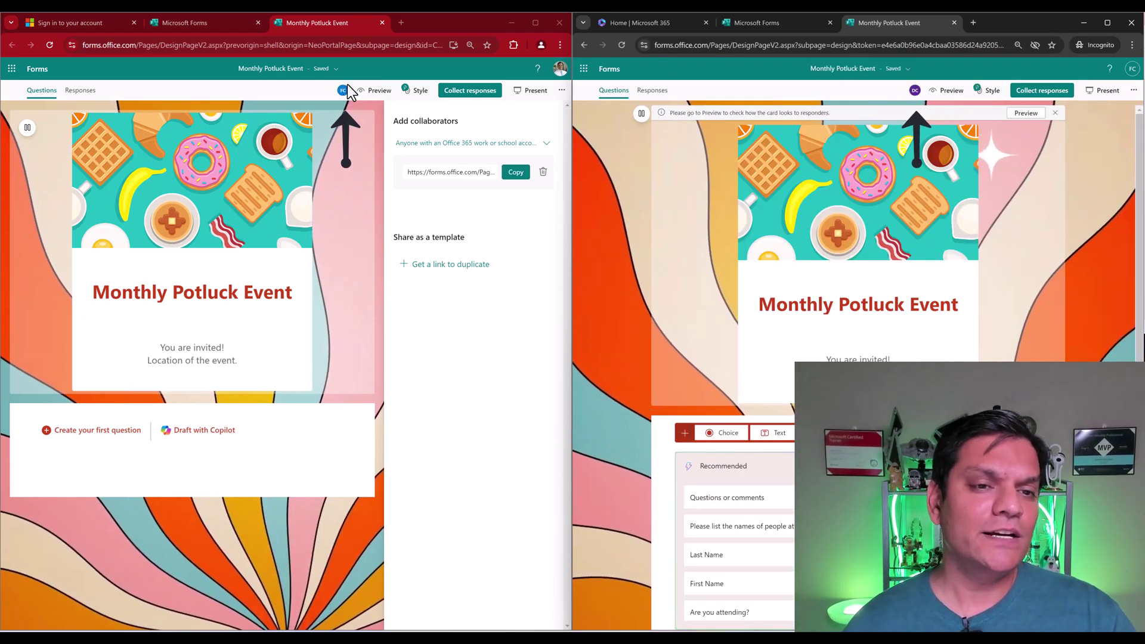
mouse_move(342, 90)
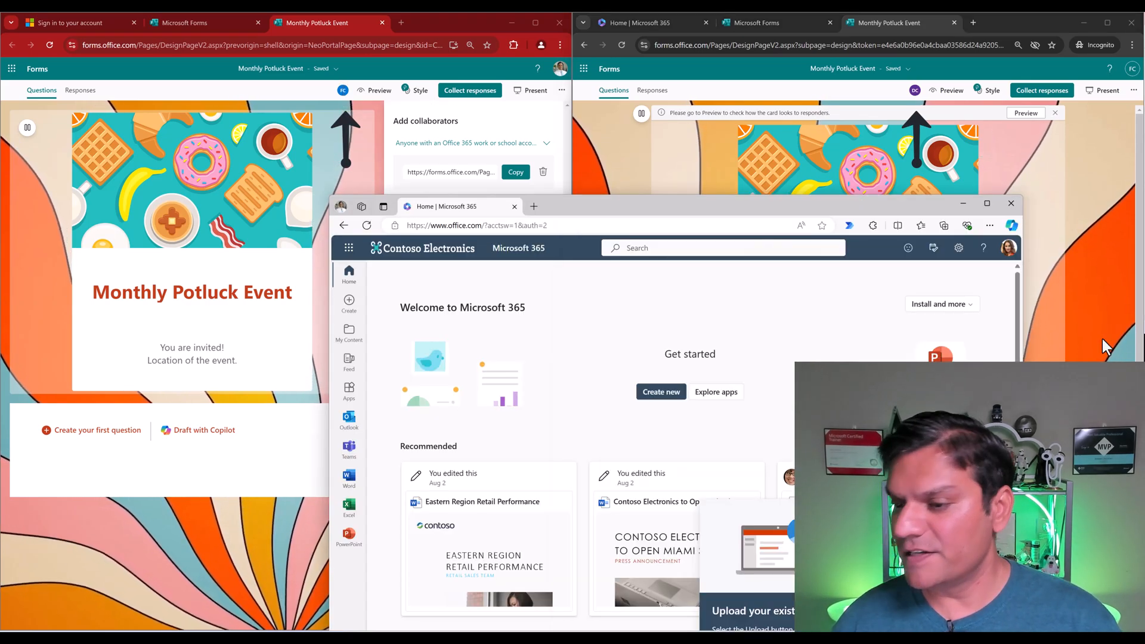
mouse_move(1009, 248)
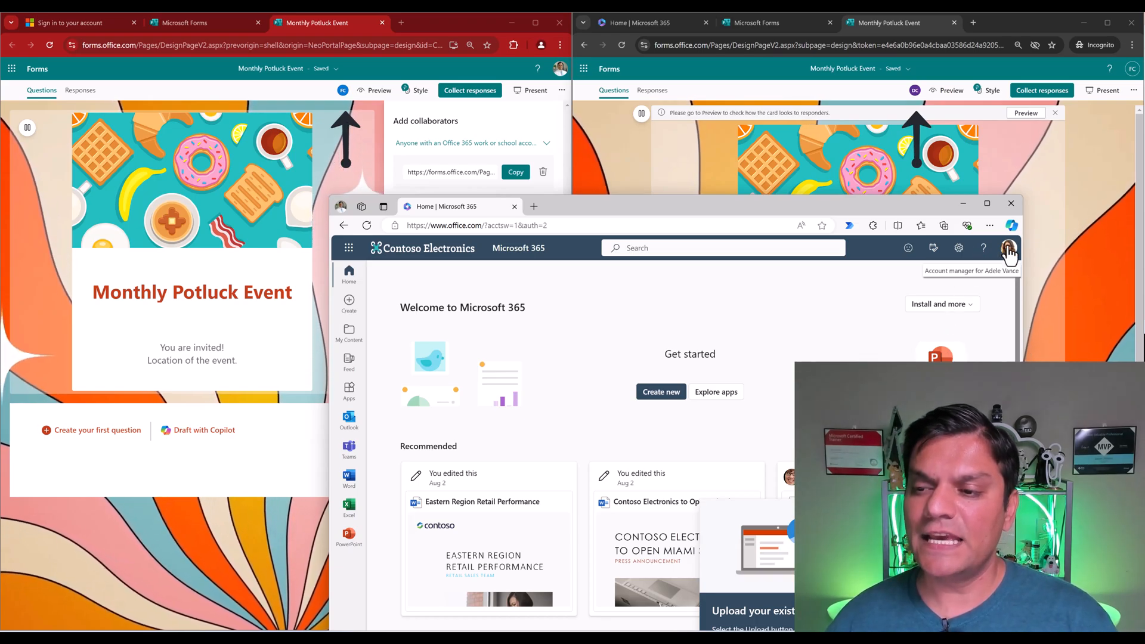
Confirm the signed-in Edge account and load the co-editing link in a new tab
click(1009, 248)
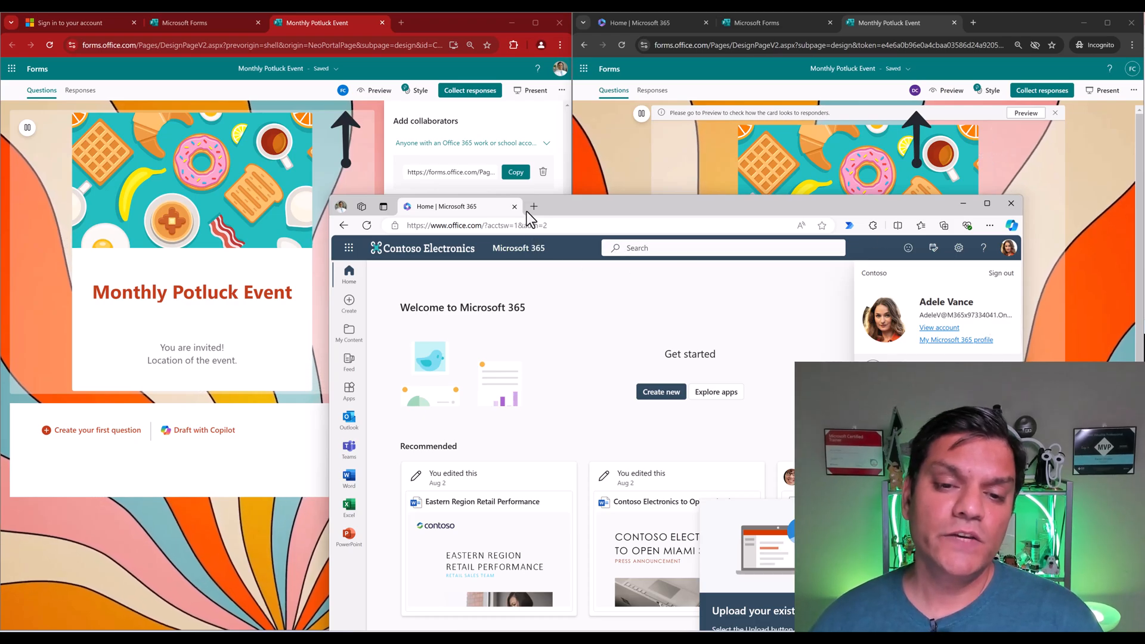
click(534, 206)
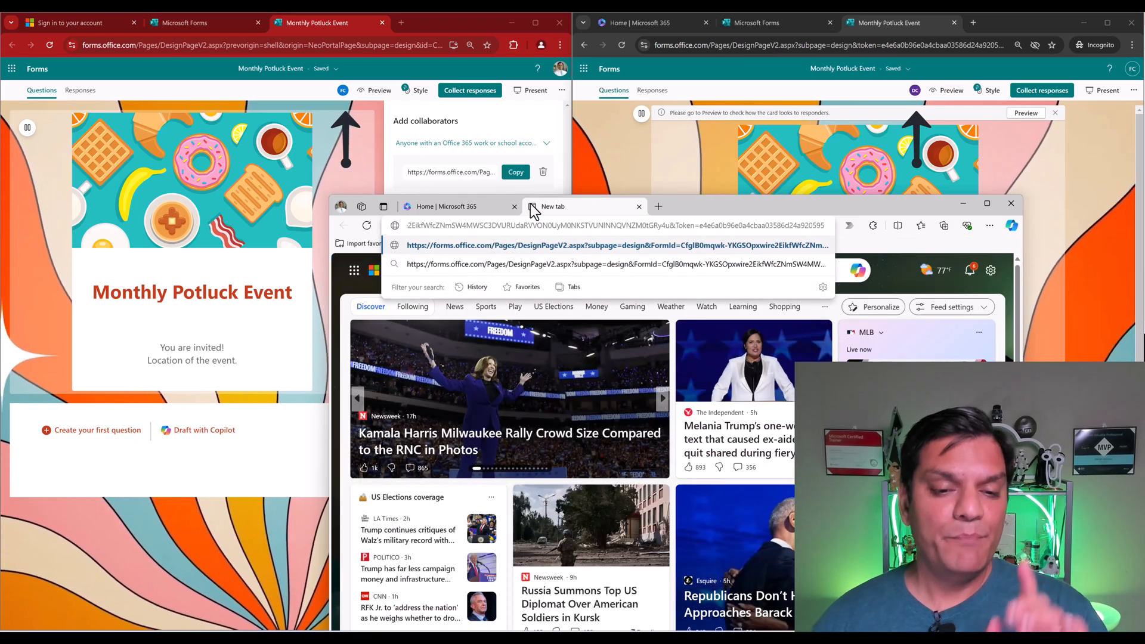
key(Enter)
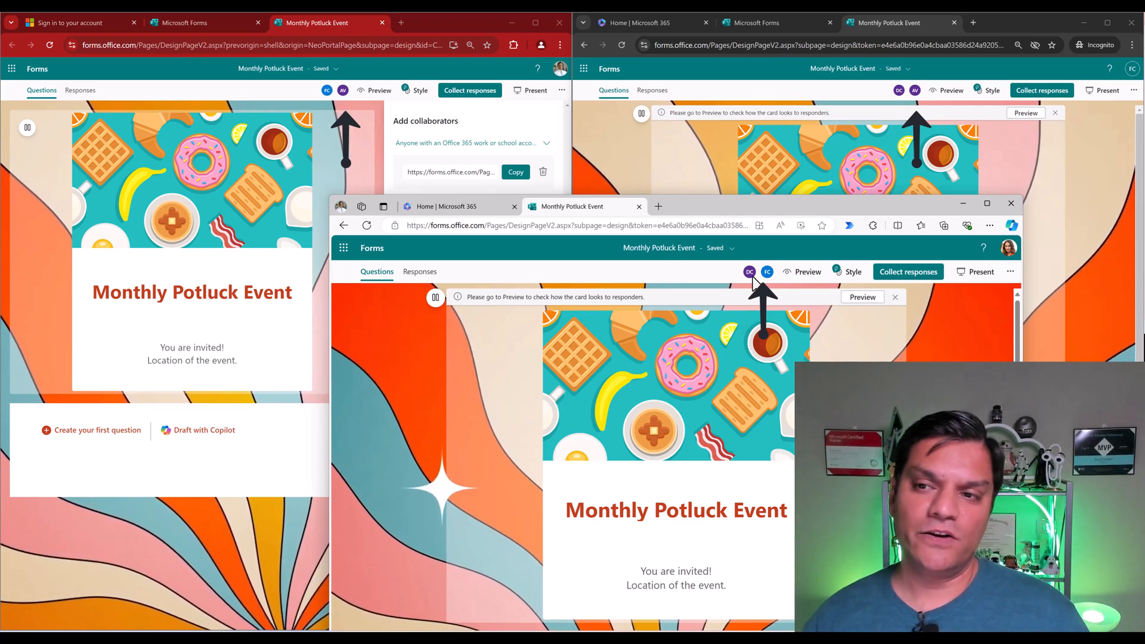
mouse_move(682, 234)
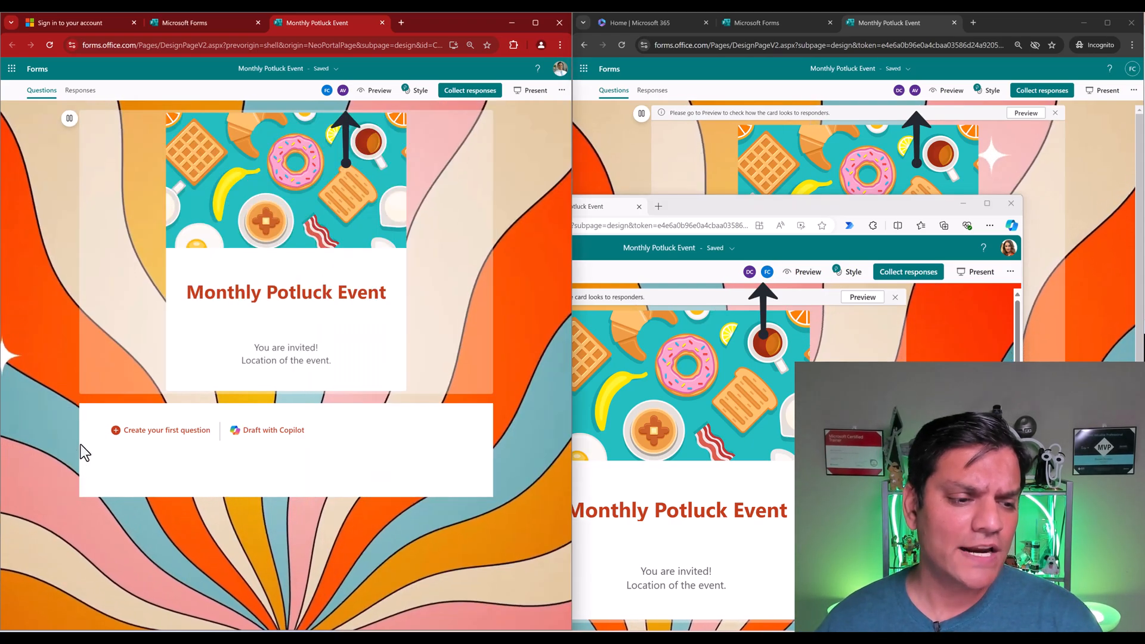
Create the potluck form's first question as a Choice question and scroll to view it
click(167, 430)
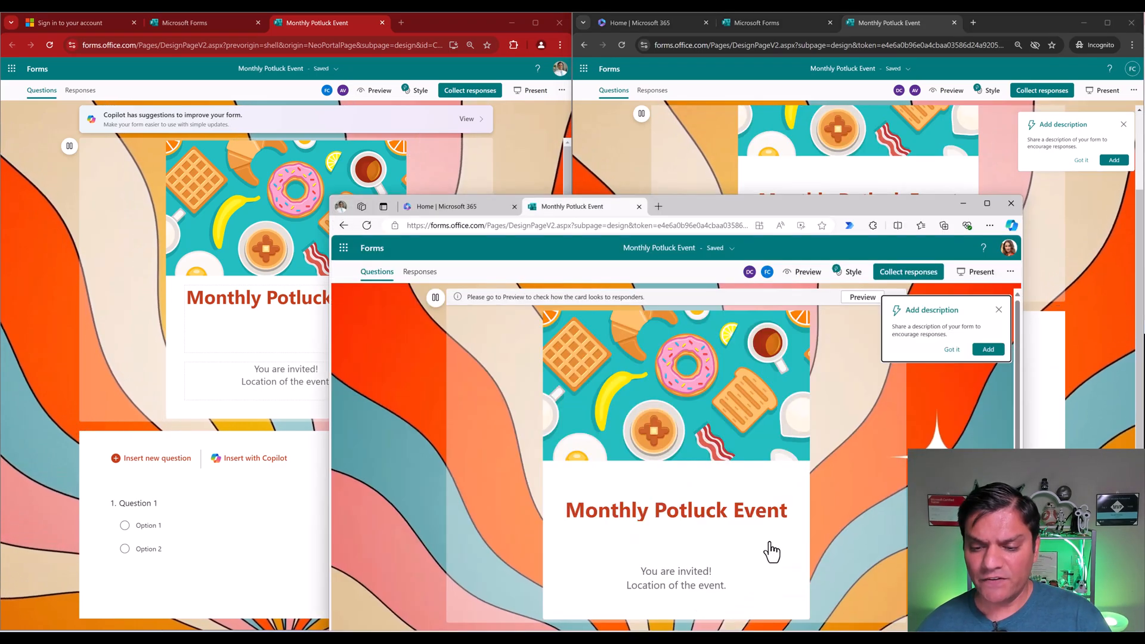
scroll(down, 3)
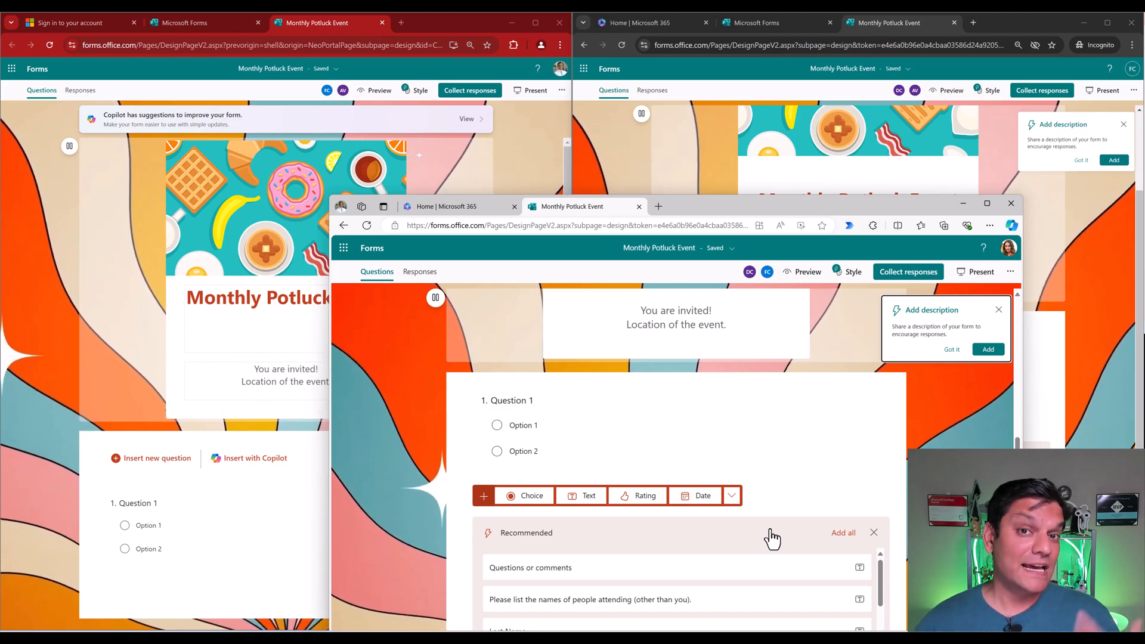
mouse_move(313, 292)
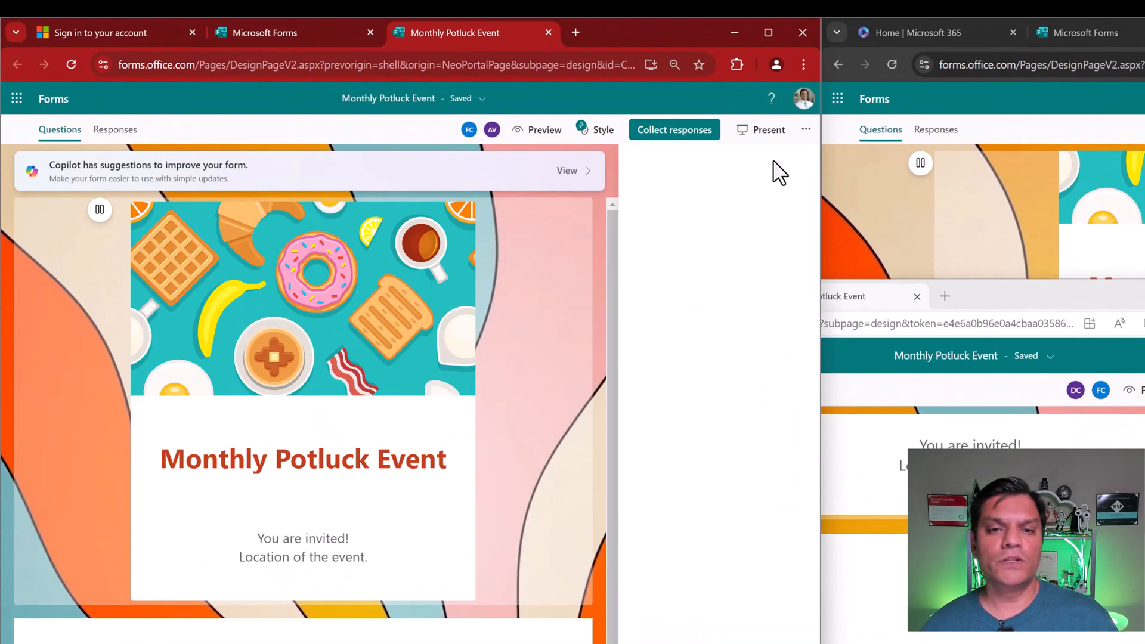
Delete the potluck form's collaboration link and confirm Remove link
click(675, 129)
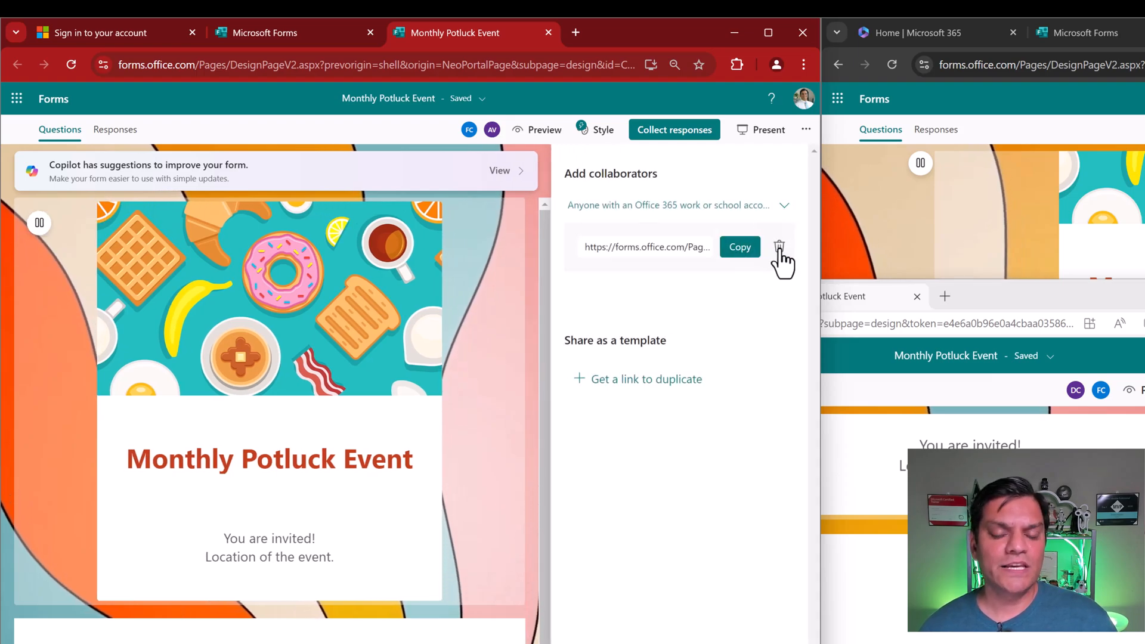
click(779, 247)
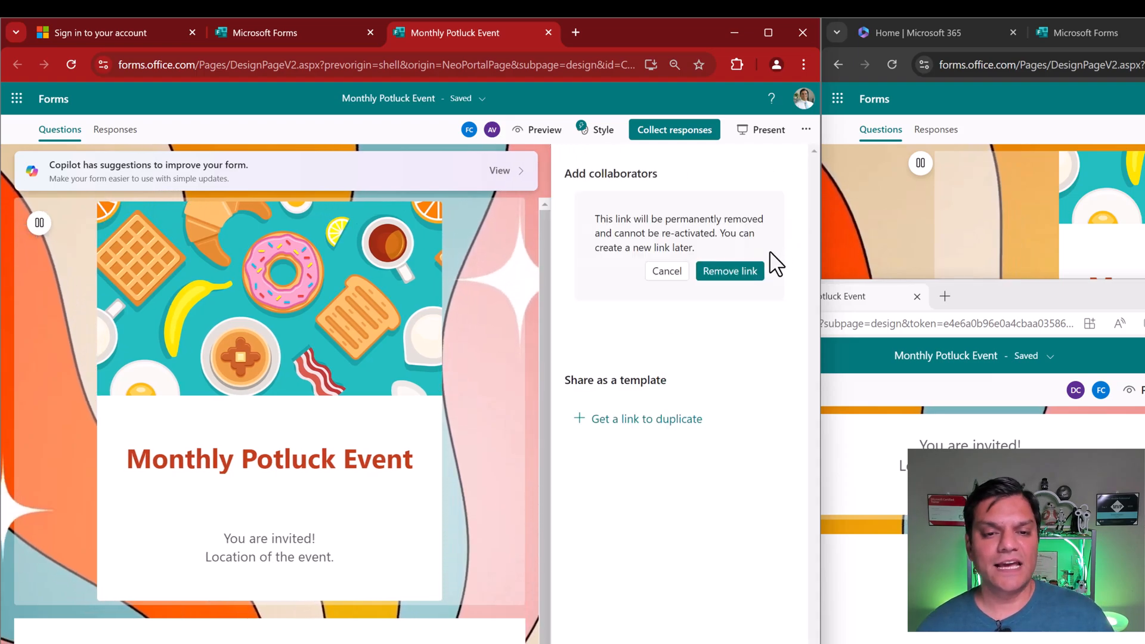
click(729, 271)
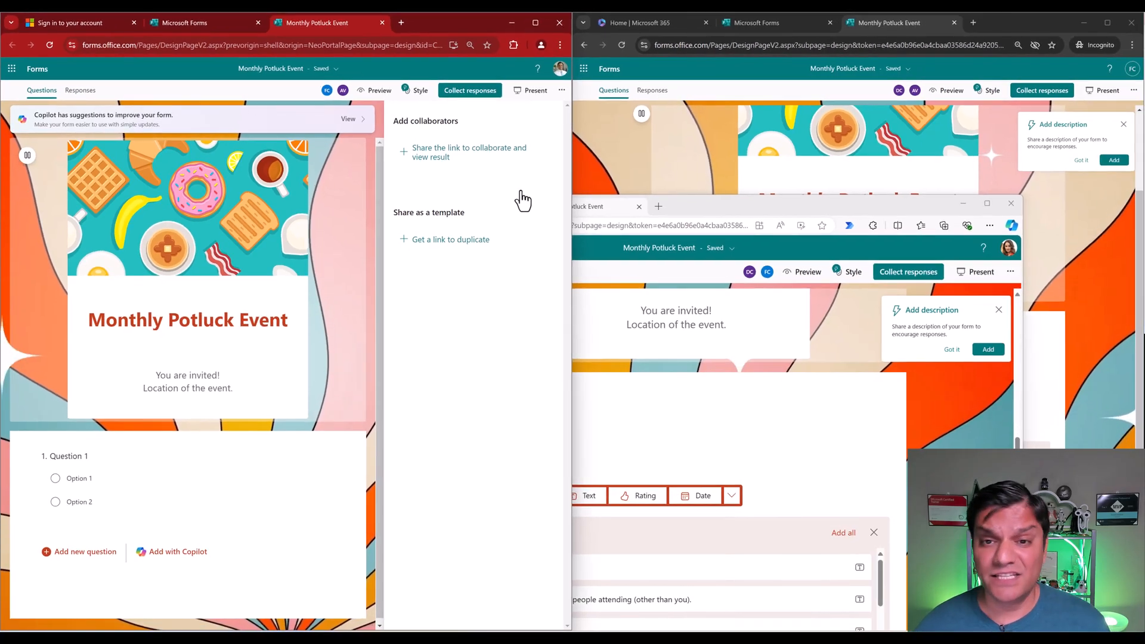